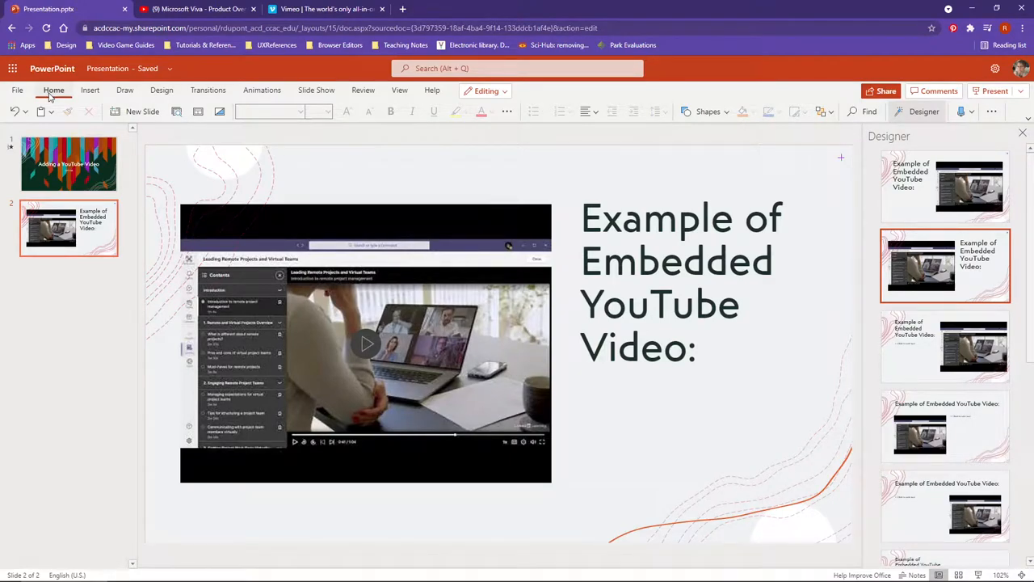
mouse_move(52, 226)
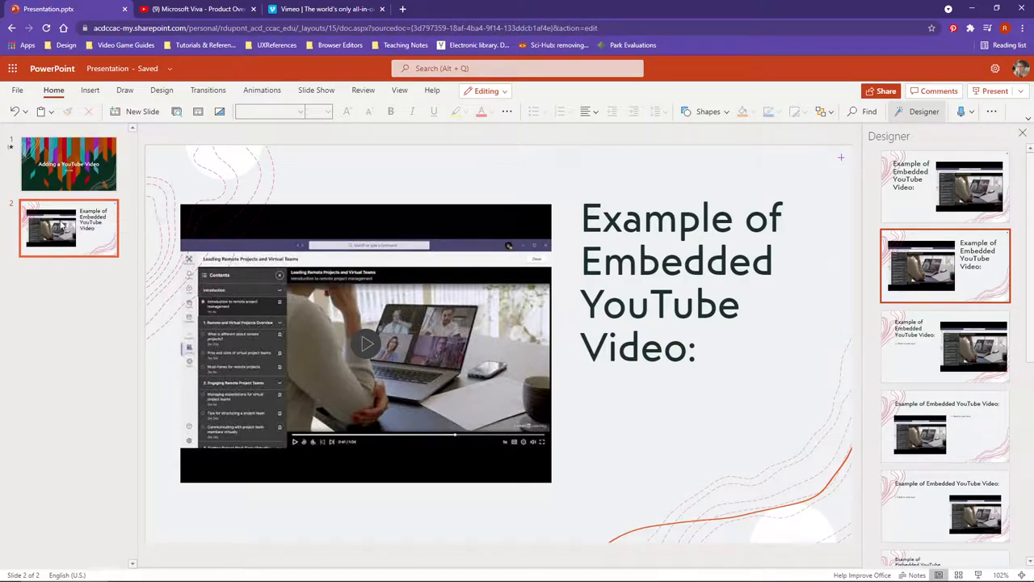
mouse_move(50, 228)
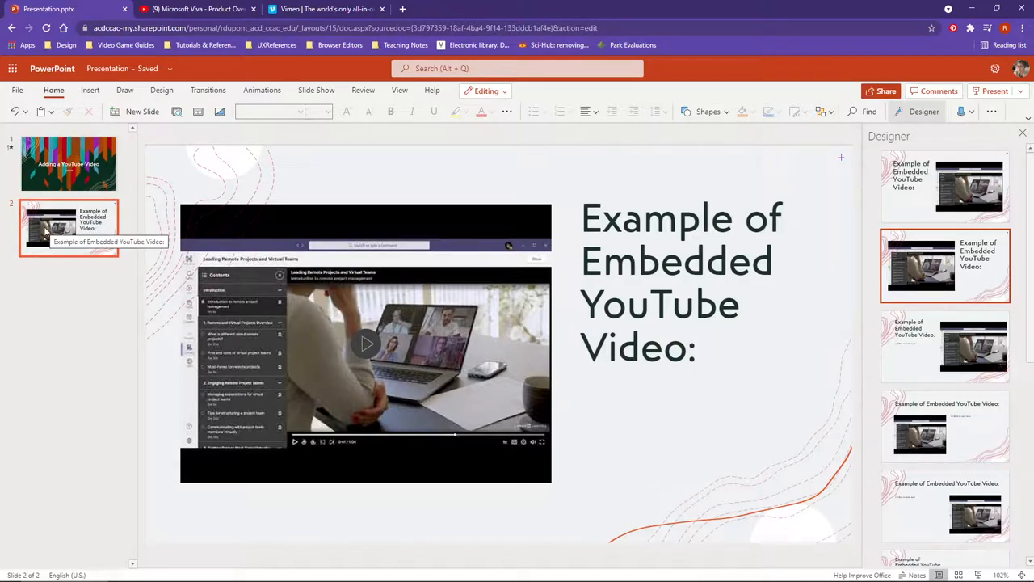
Bring up the slide options on the slide 2 thumbnail to insert a new slide.
right_click(68, 227)
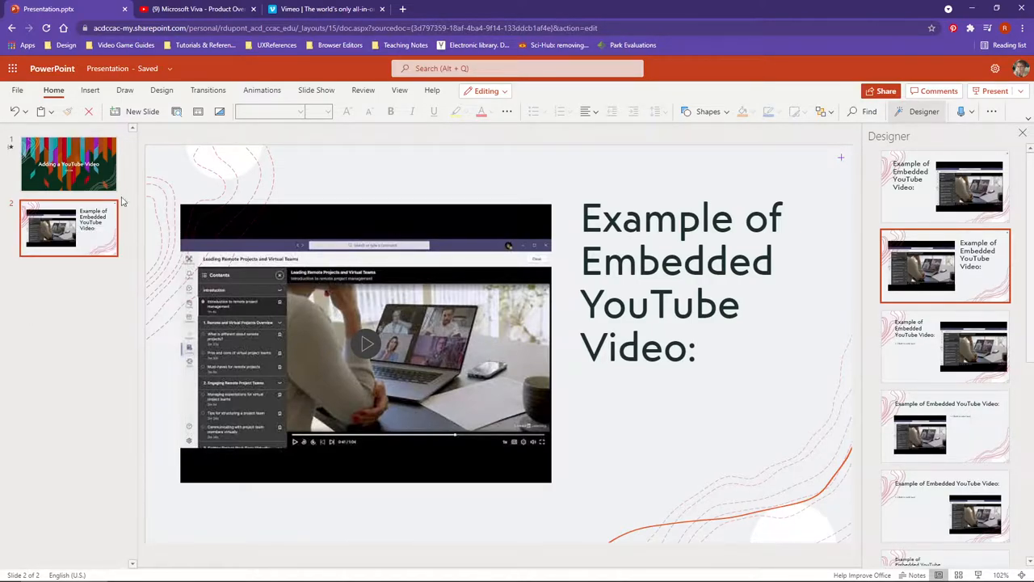
mouse_move(59, 257)
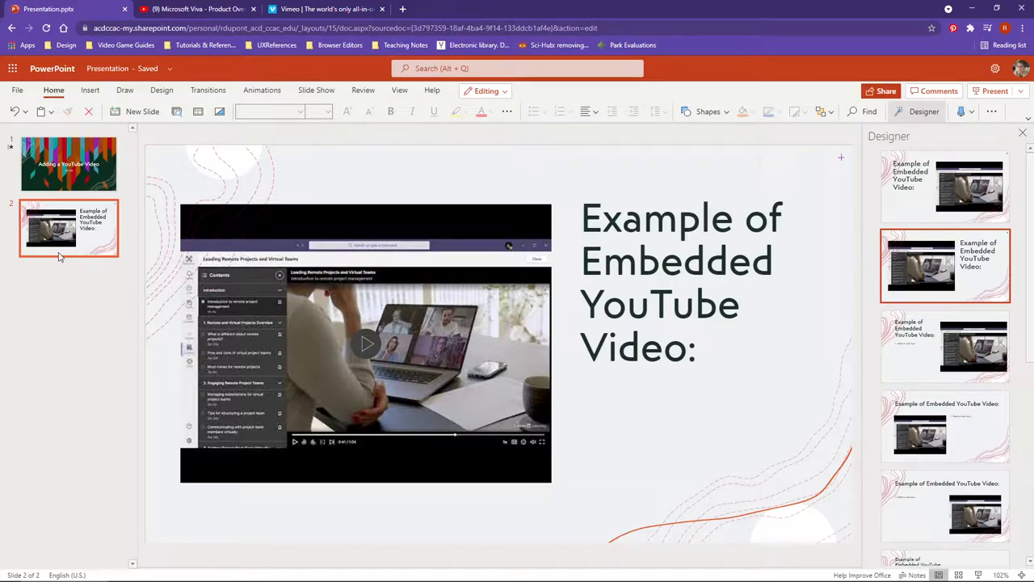
mouse_move(68, 229)
type("E")
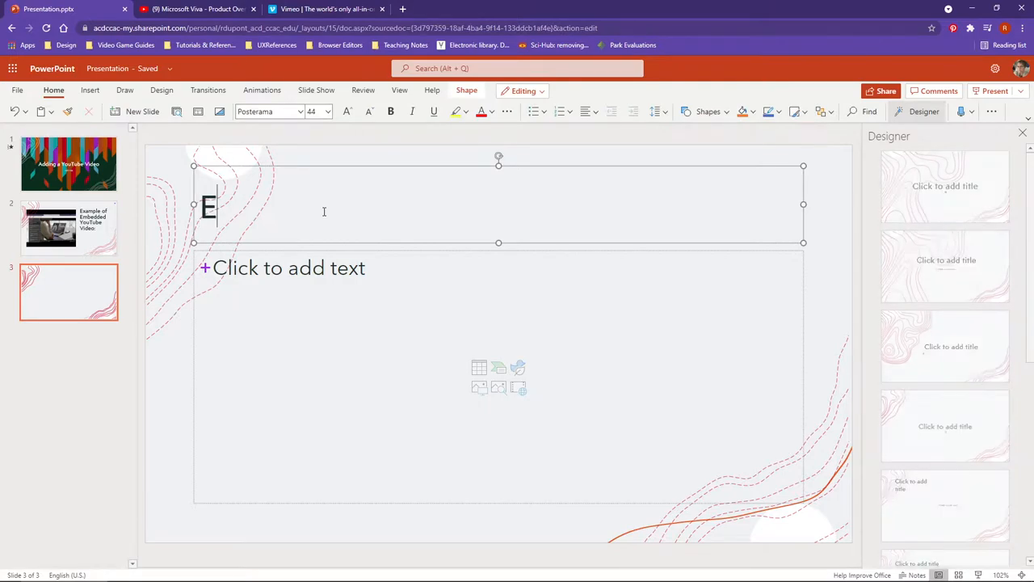
Enter the slide title "Example of a URL Link in PowerPoint".
type("xample of a")
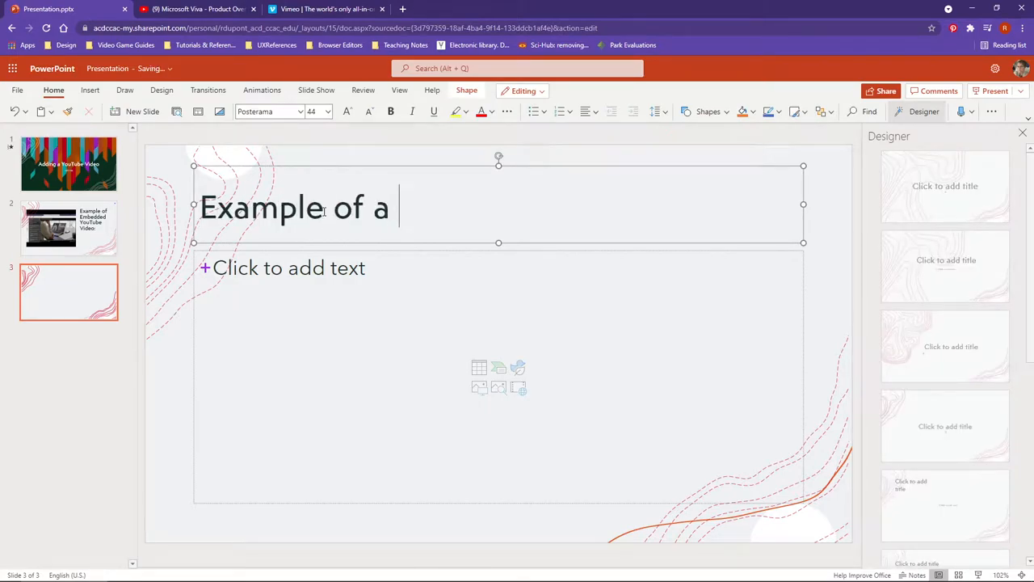
type("URL Link i")
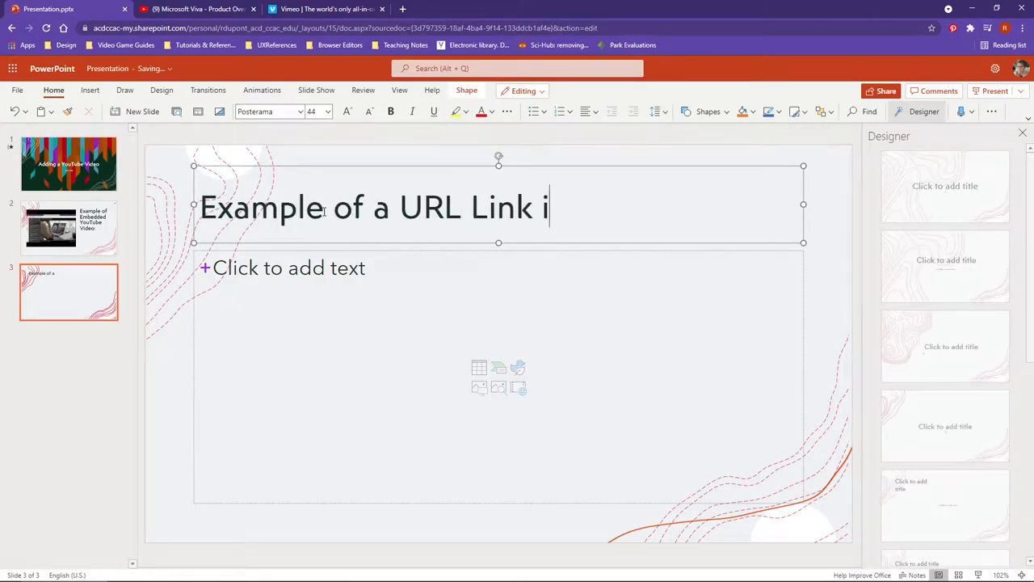
type("n Po")
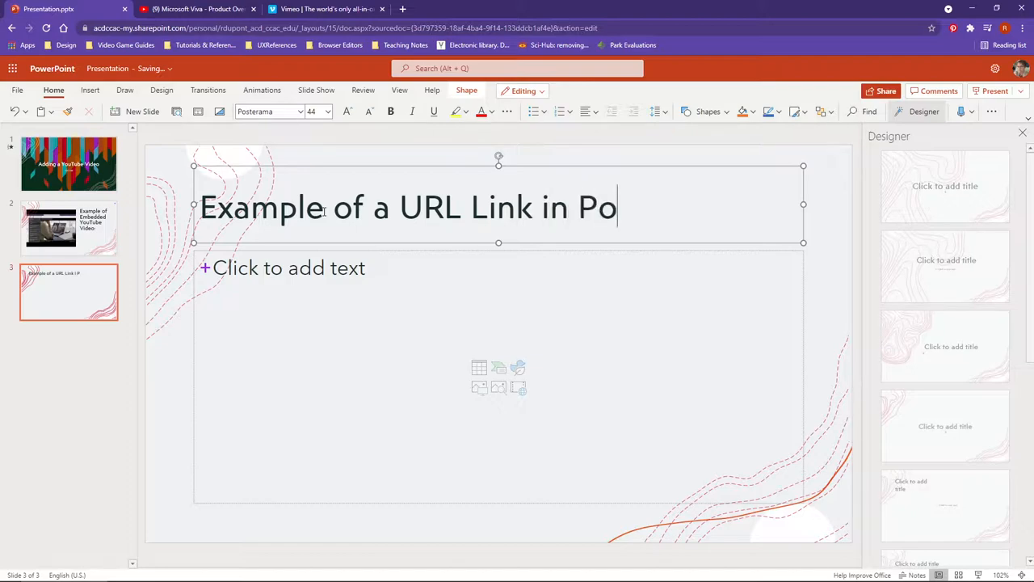
type("werPoint")
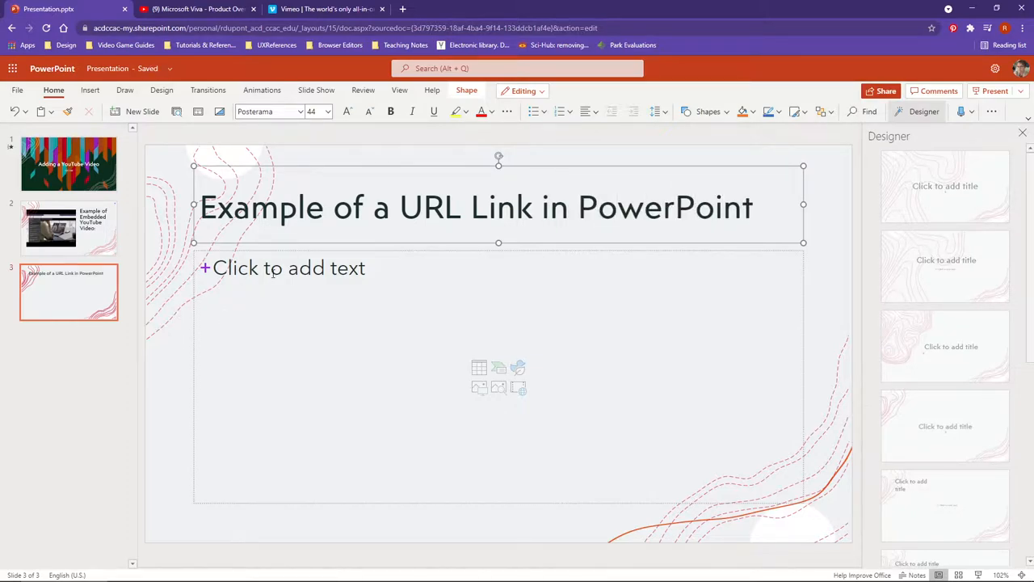
Write the body line "Please click here to go to CCAC!" with 'here' in bold.
left_click(278, 274)
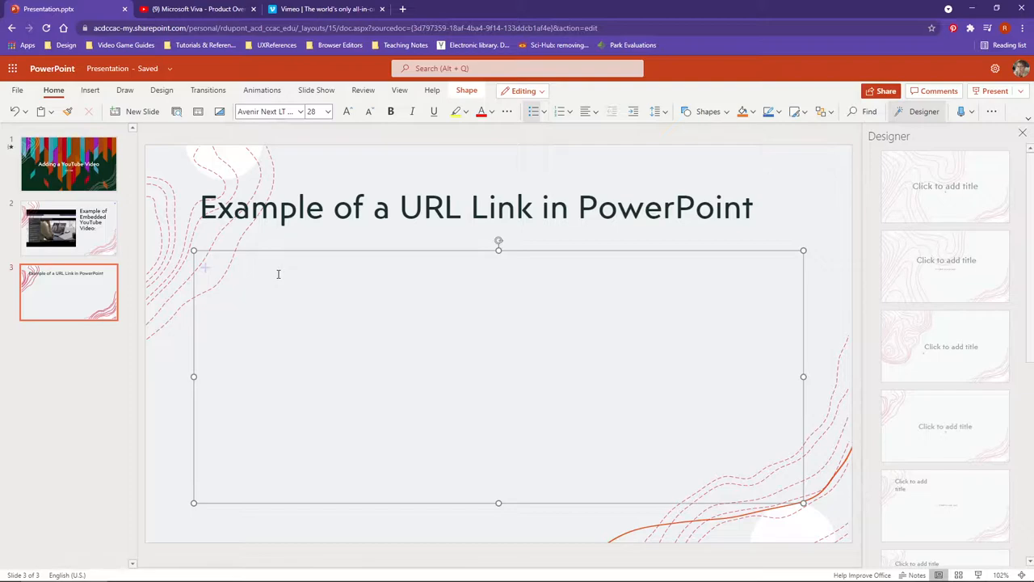
type("Please cle")
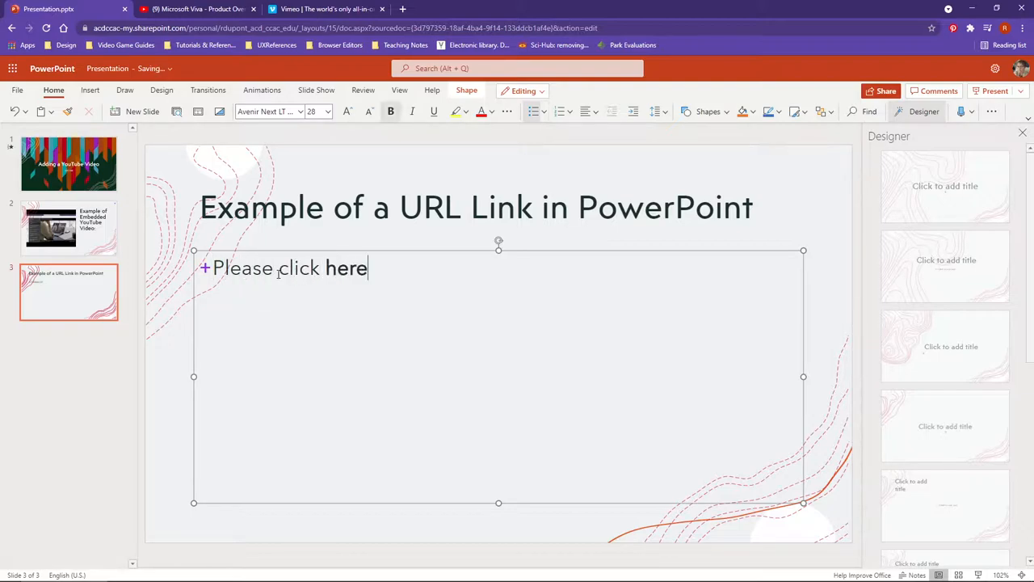
type("to go to")
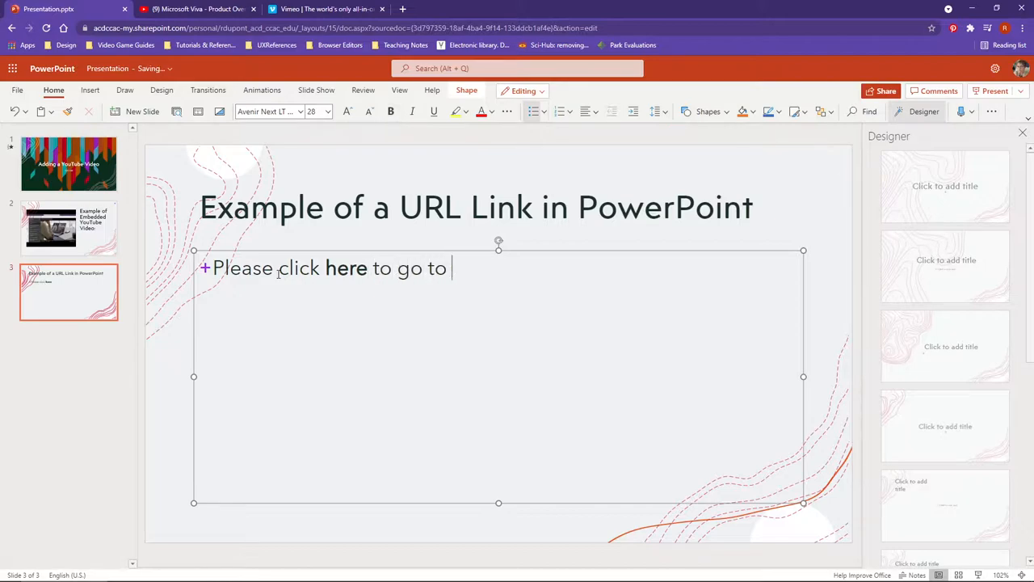
type("ccac")
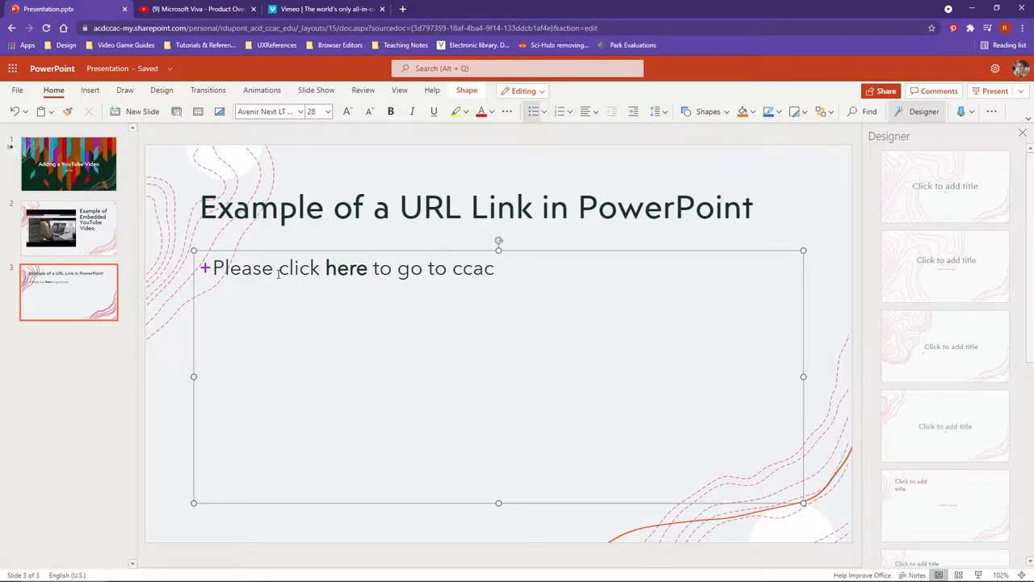
type("CCAC!")
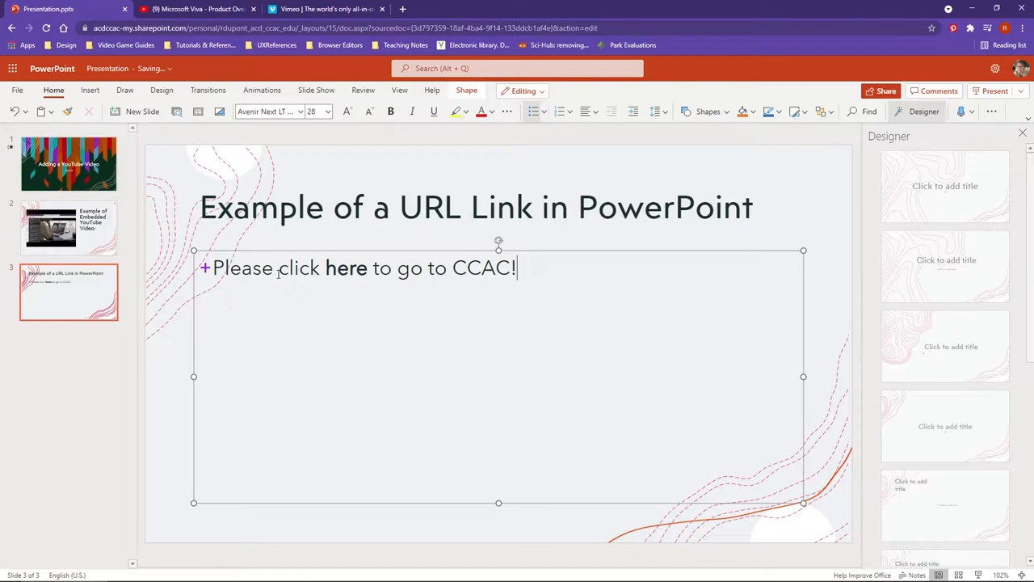
left_click(346, 268)
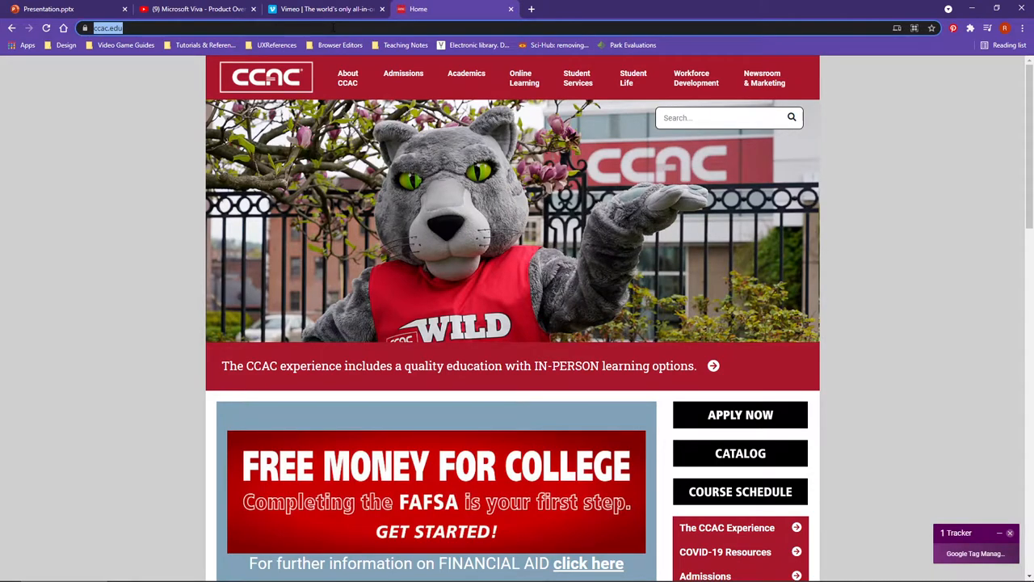
Select the ccac.edu address in the browser's address bar for copying.
left_click(49, 10)
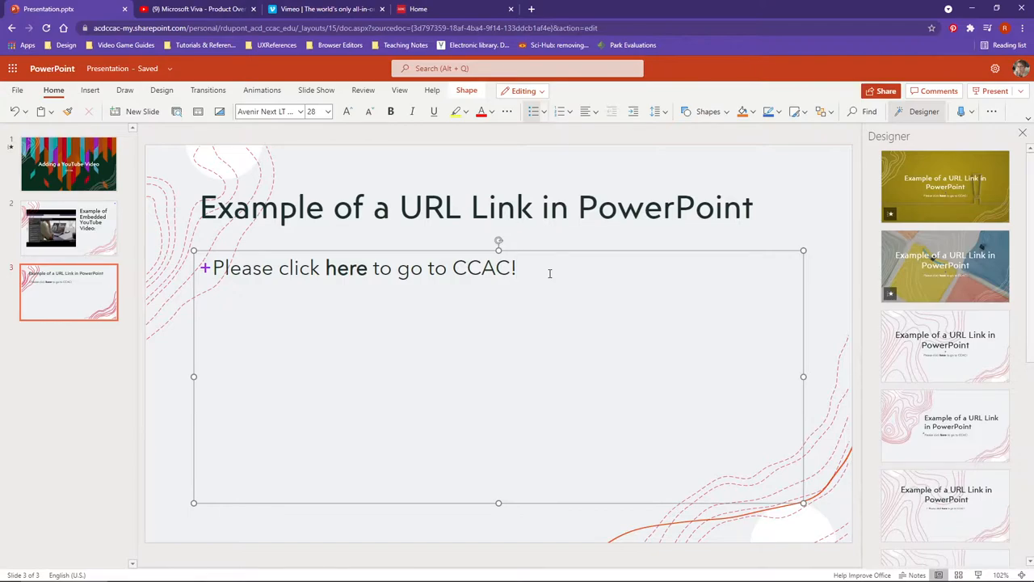
type("https://ccac.edu/")
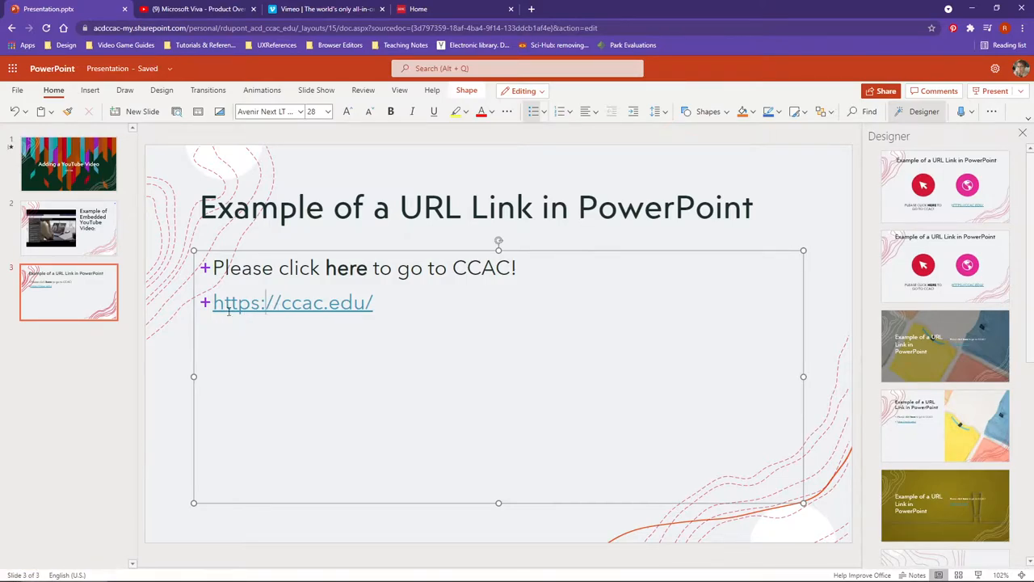
mouse_move(320, 291)
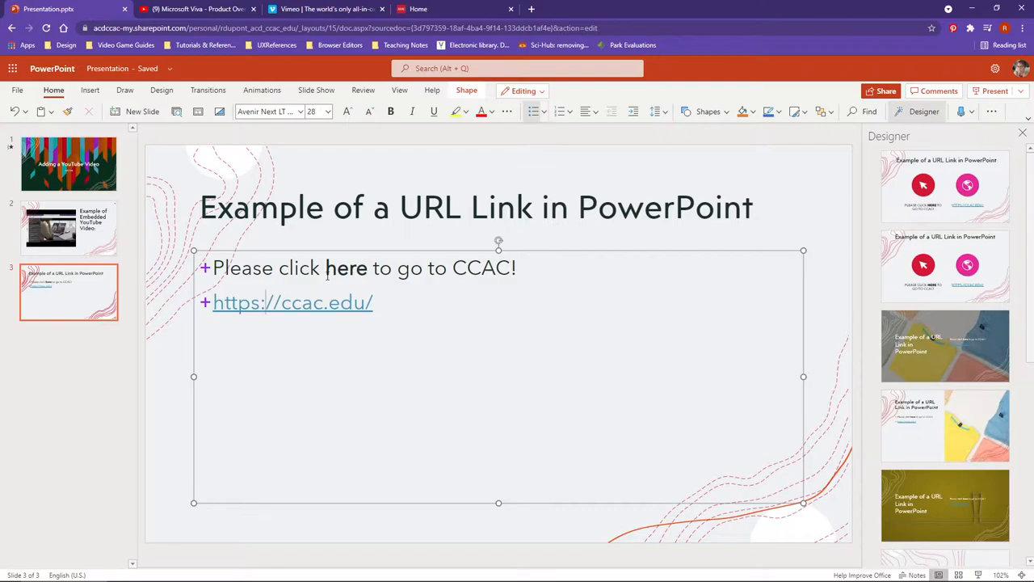
double_click(345, 268)
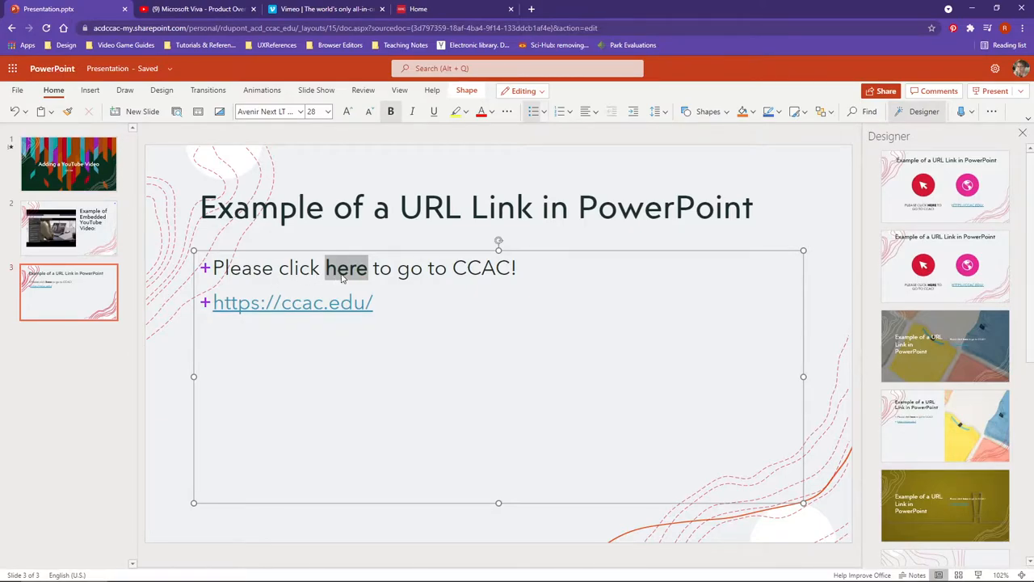
right_click(346, 268)
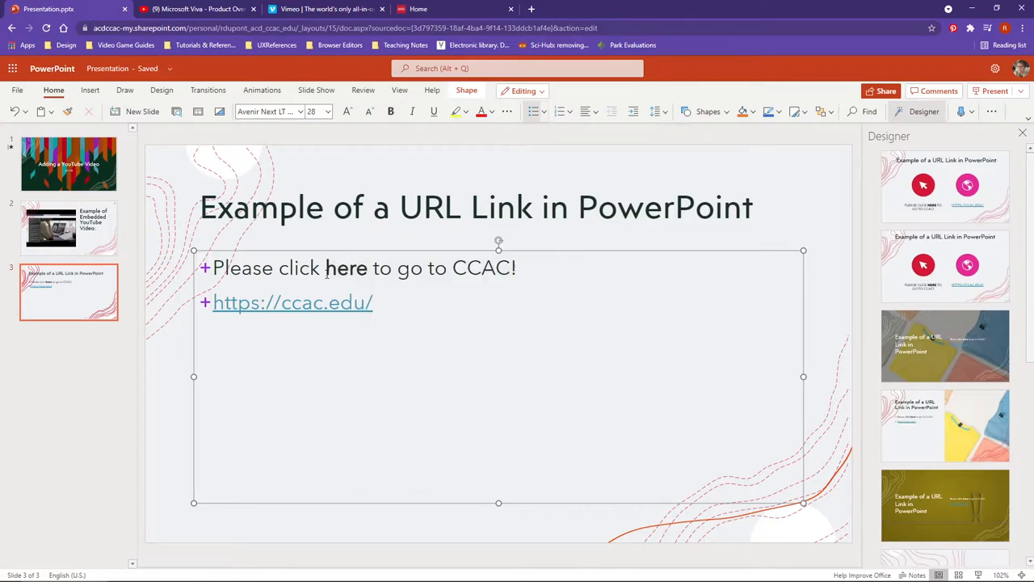
double_click(346, 268)
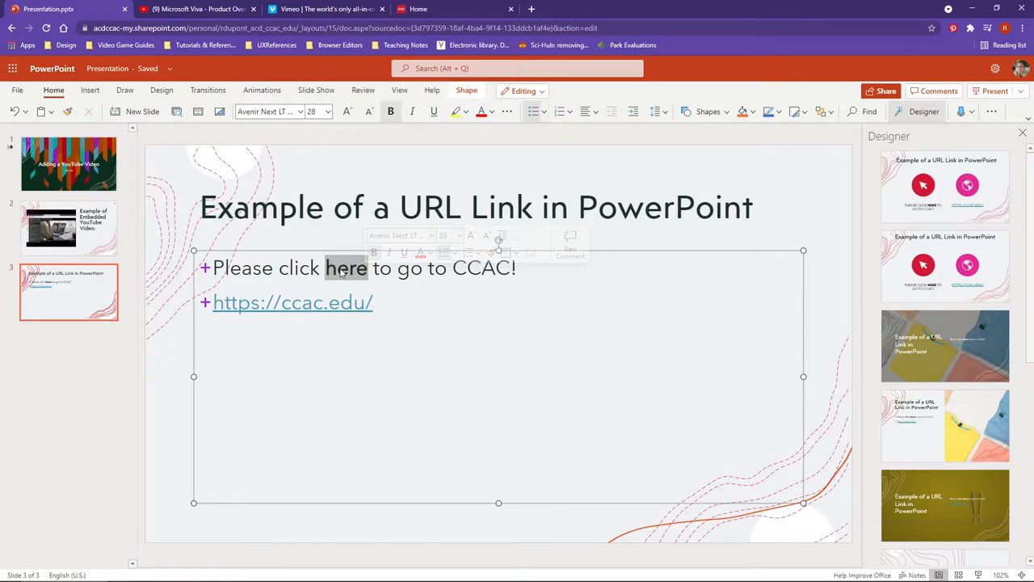
right_click(346, 268)
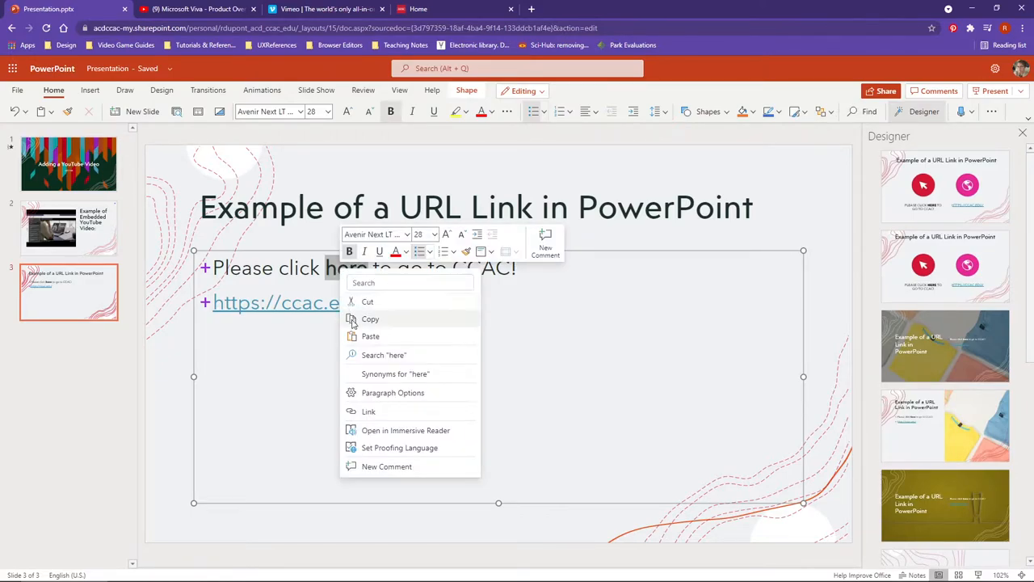
mouse_move(370, 412)
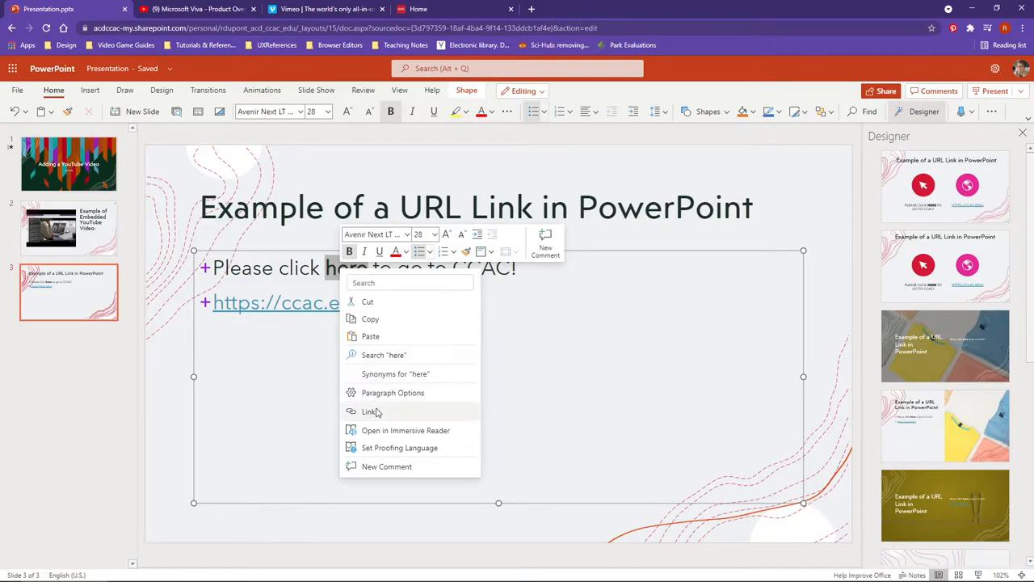
left_click(368, 412)
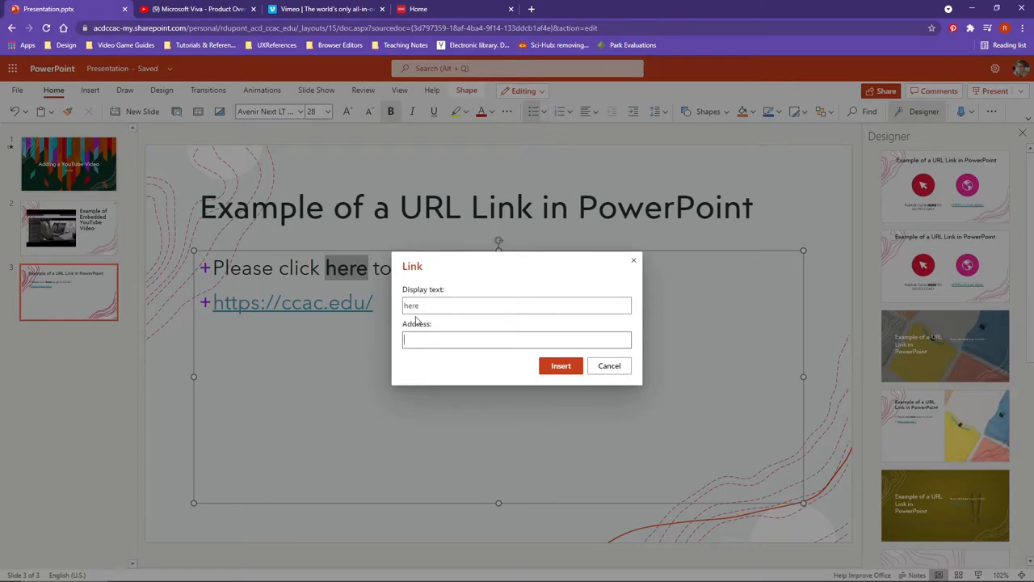
type("https://ccac.edu/")
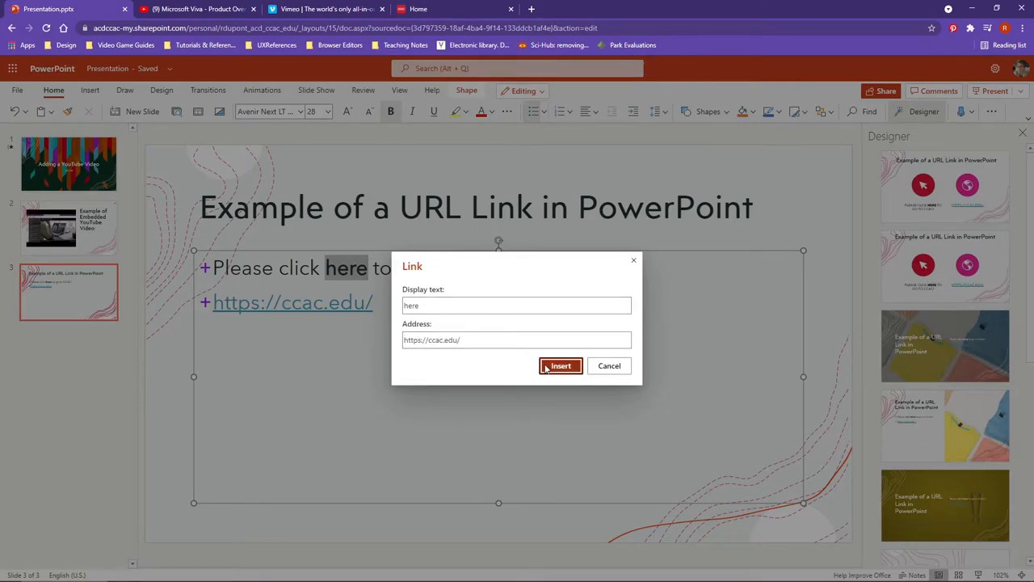
left_click(559, 365)
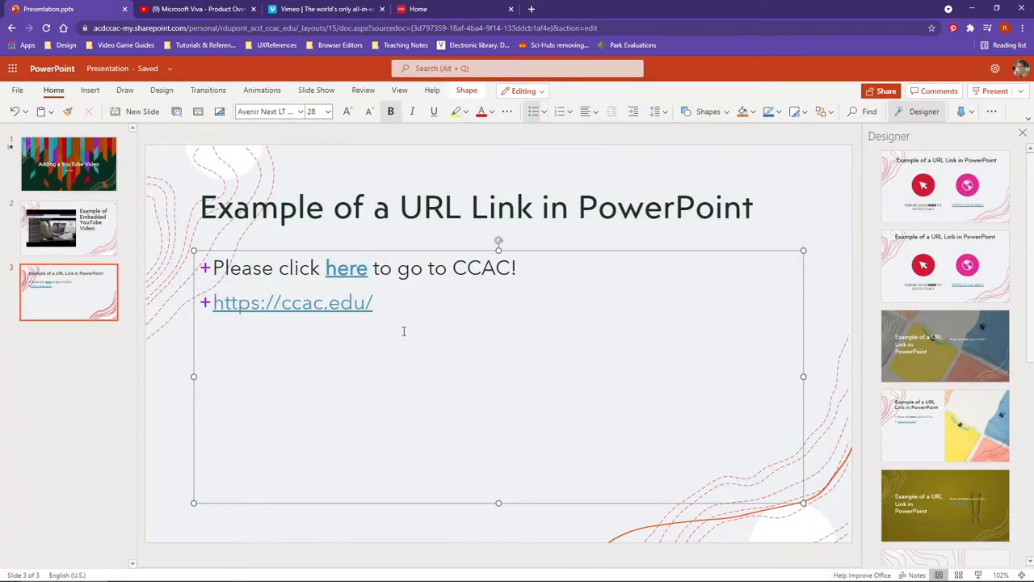
double_click(292, 302)
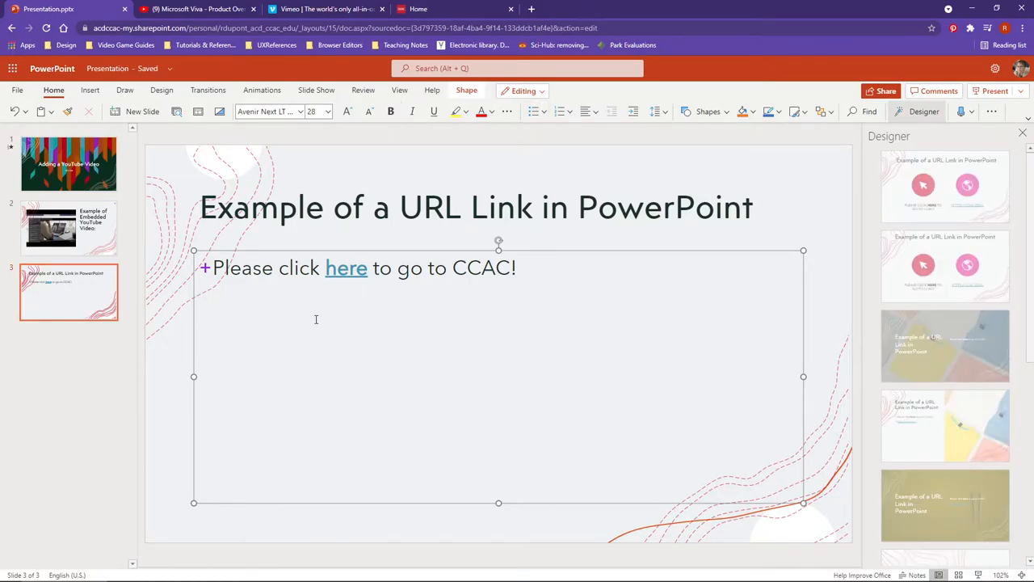
mouse_move(346, 269)
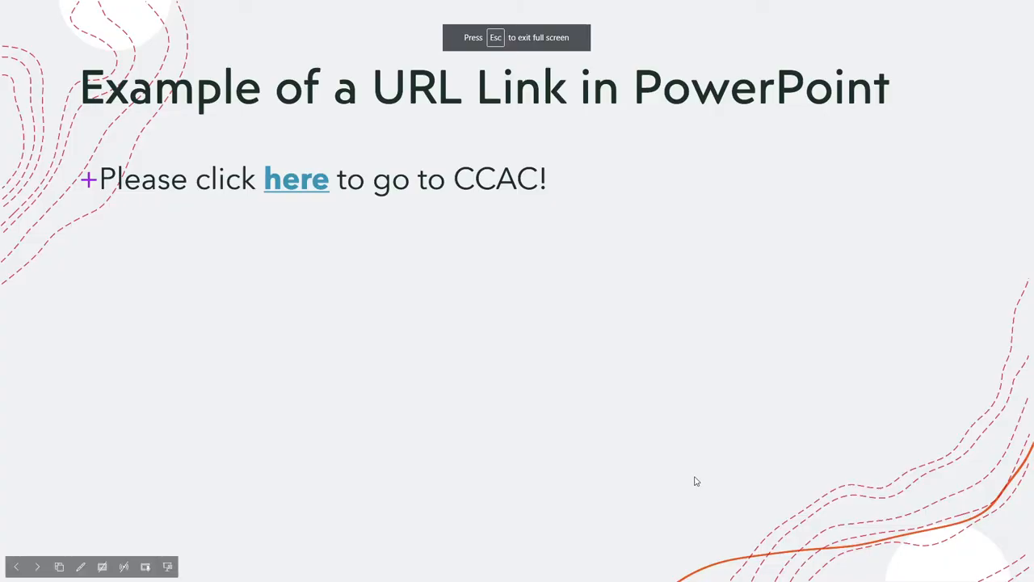
mouse_move(296, 177)
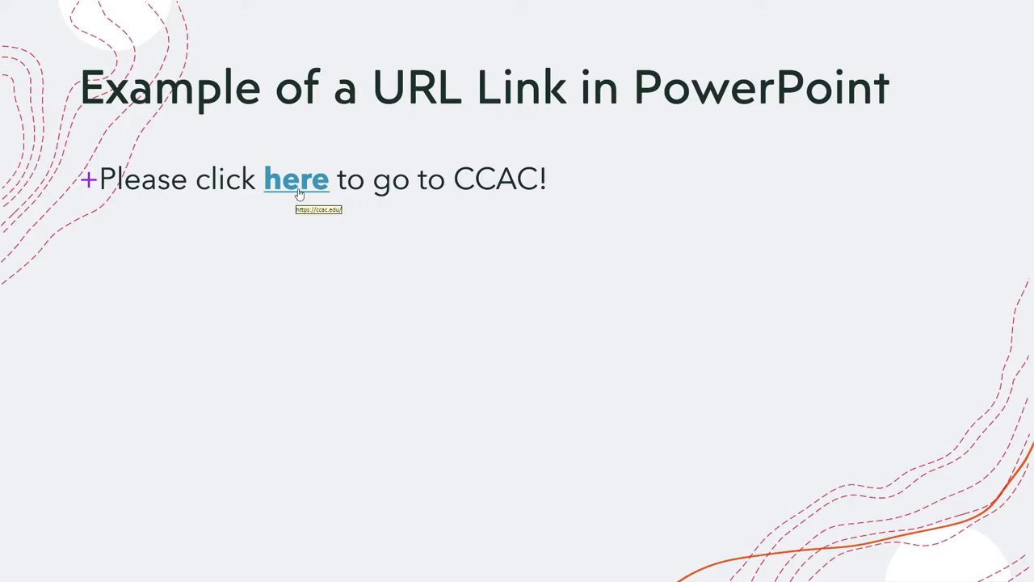
Follow the 'here' link during the slideshow to open the CCAC homepage.
left_click(296, 178)
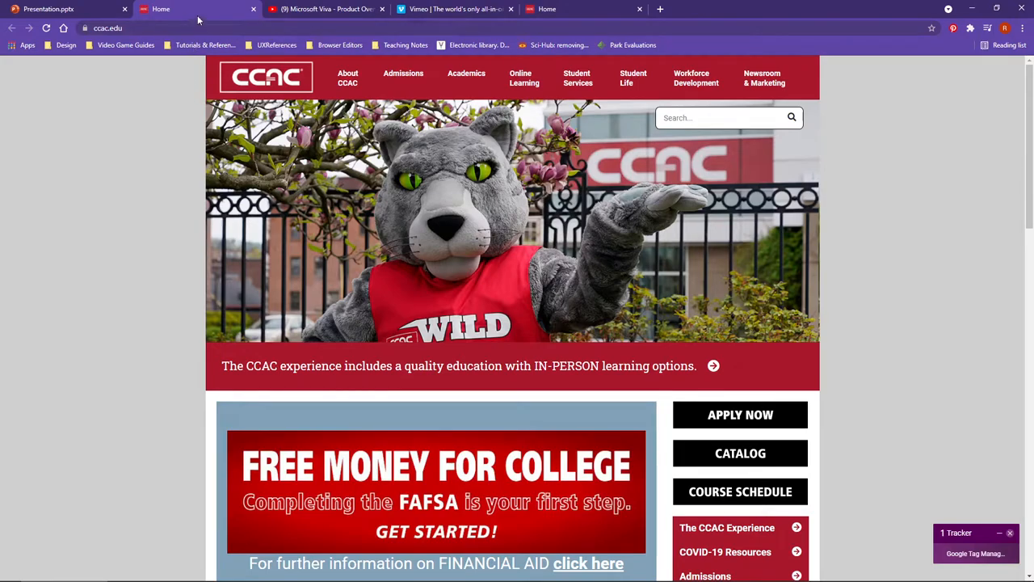
mouse_move(197, 10)
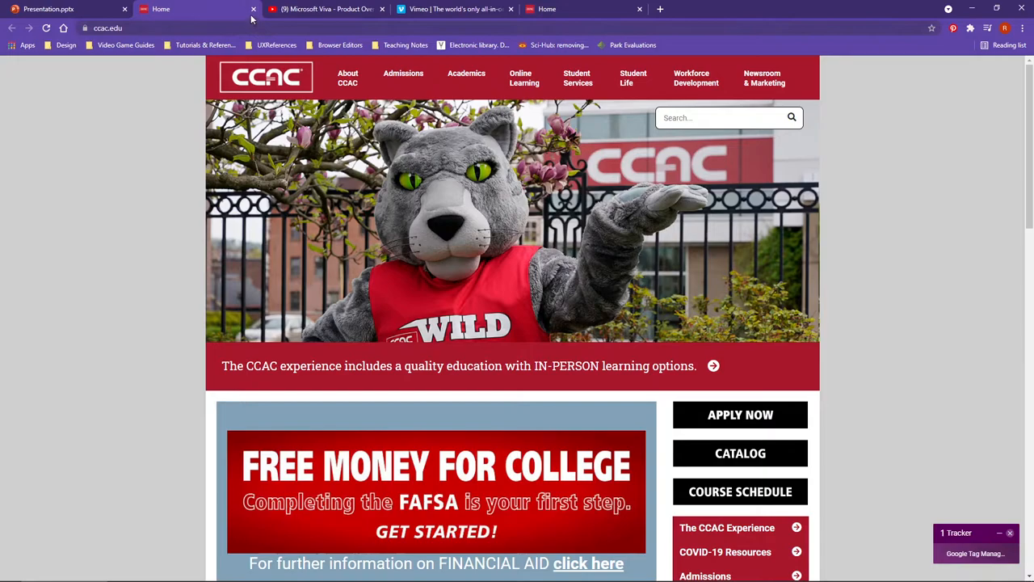
Switch back to the Presentation.pptx tab showing the slideshow.
left_click(49, 10)
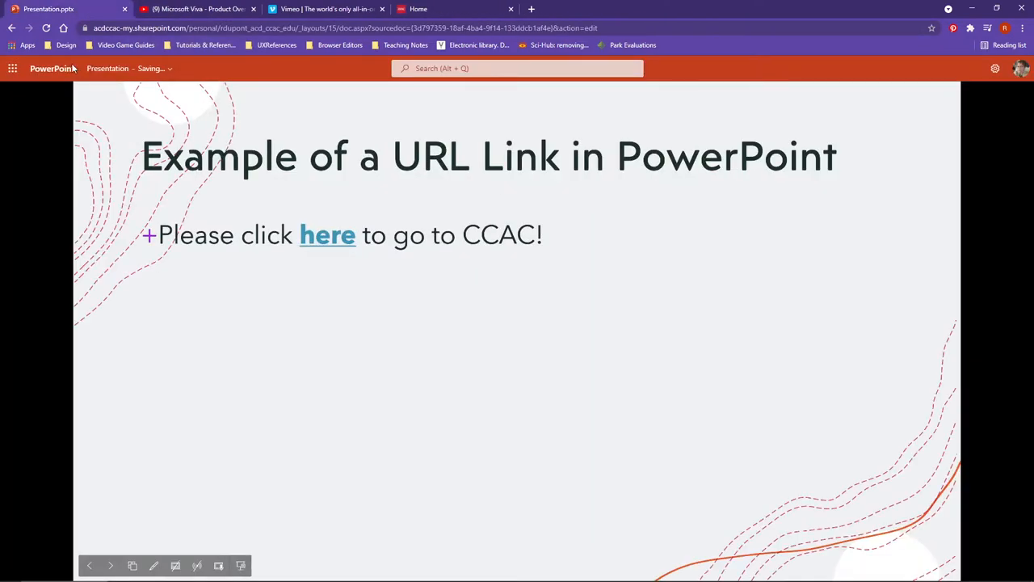
mouse_move(307, 299)
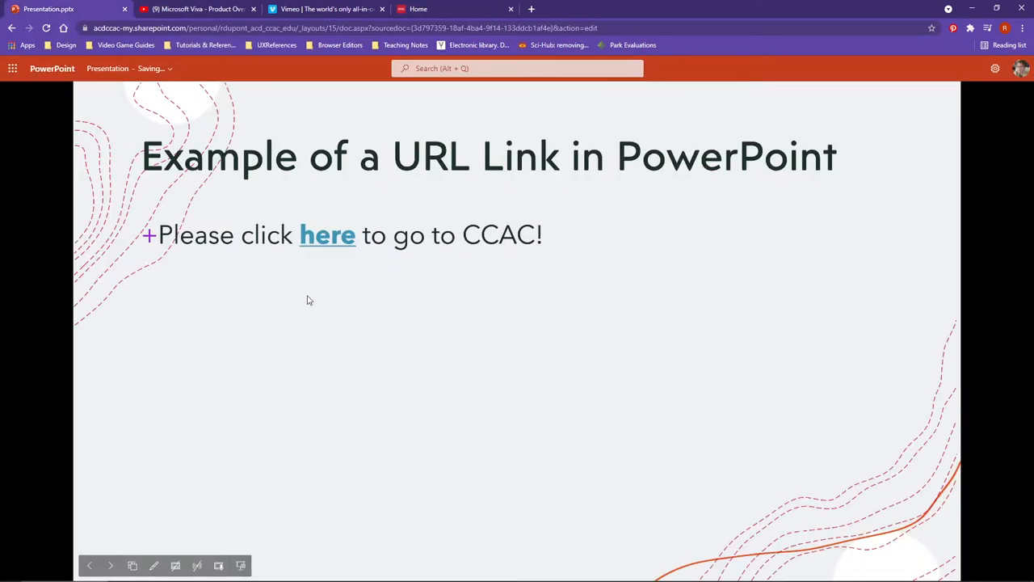
mouse_move(201, 210)
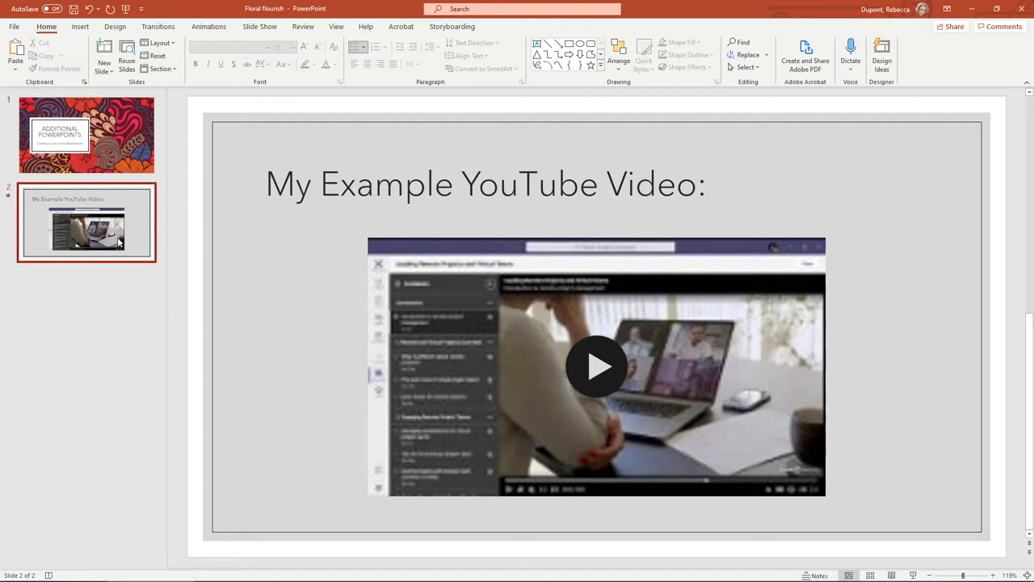
Title the slide "Example of a URL Web Link:" and add the bullet "Click here to go to CCAC!".
left_click(104, 62)
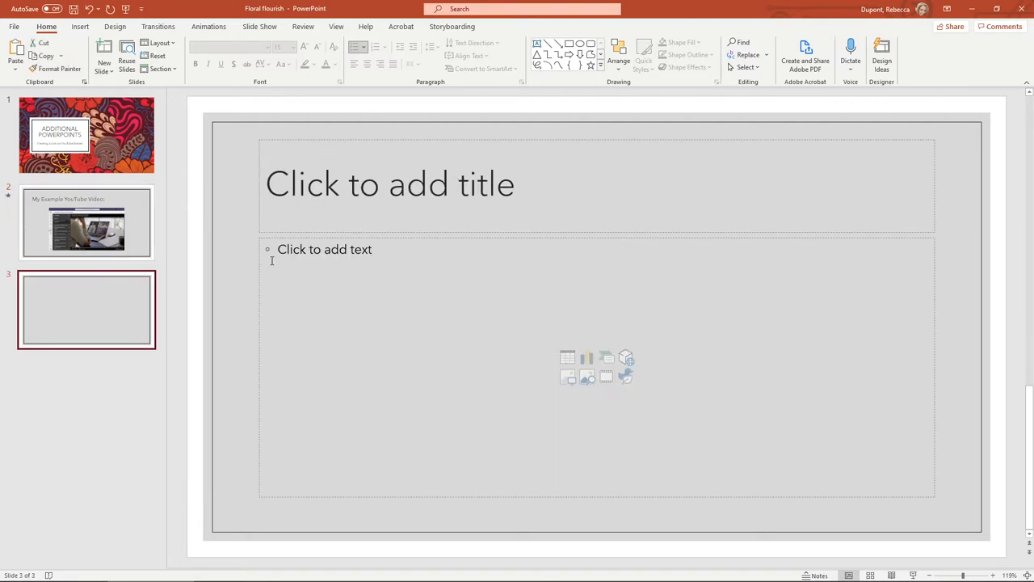
type("Ex")
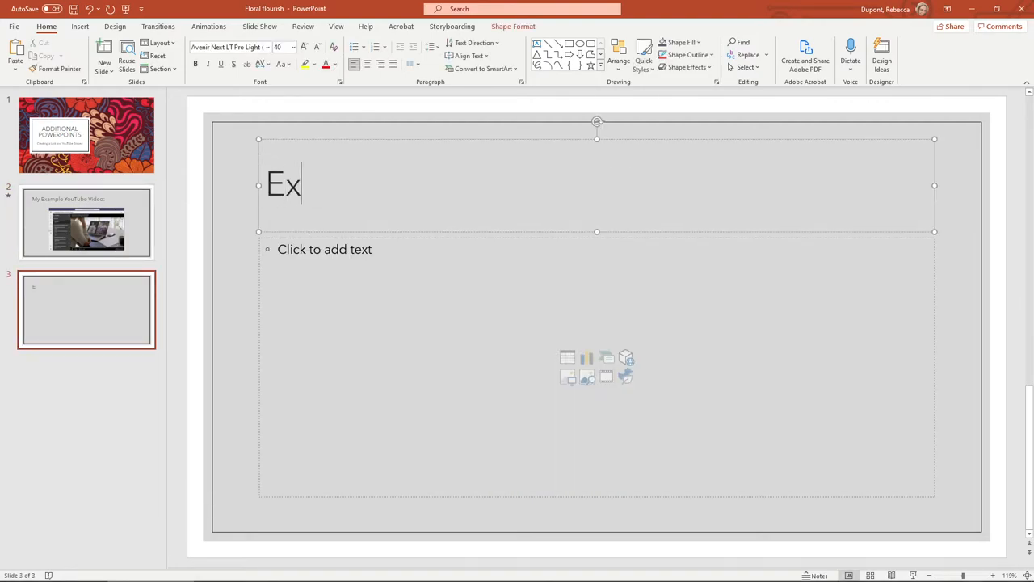
type("ample of a URL W")
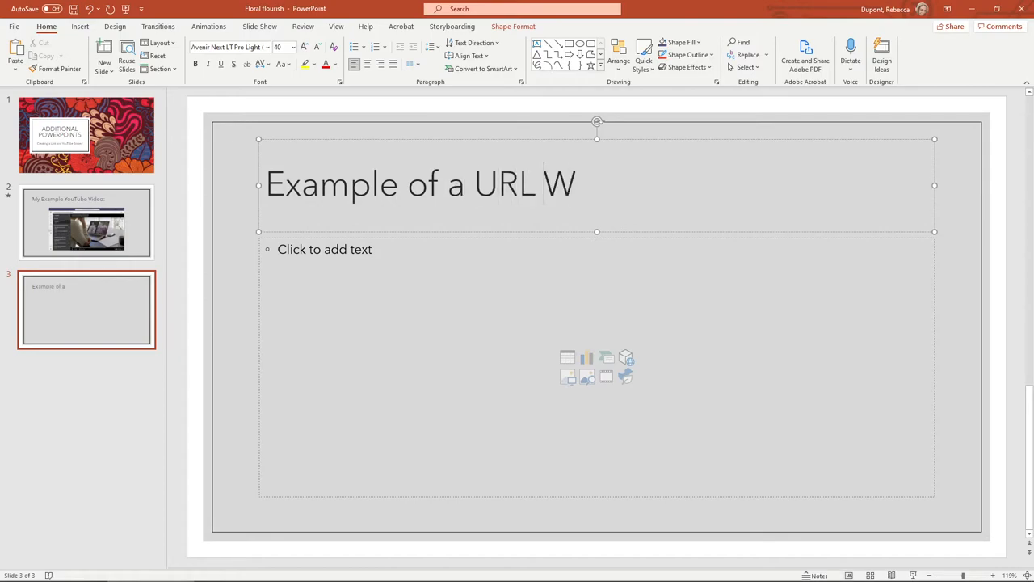
type("eb Link:")
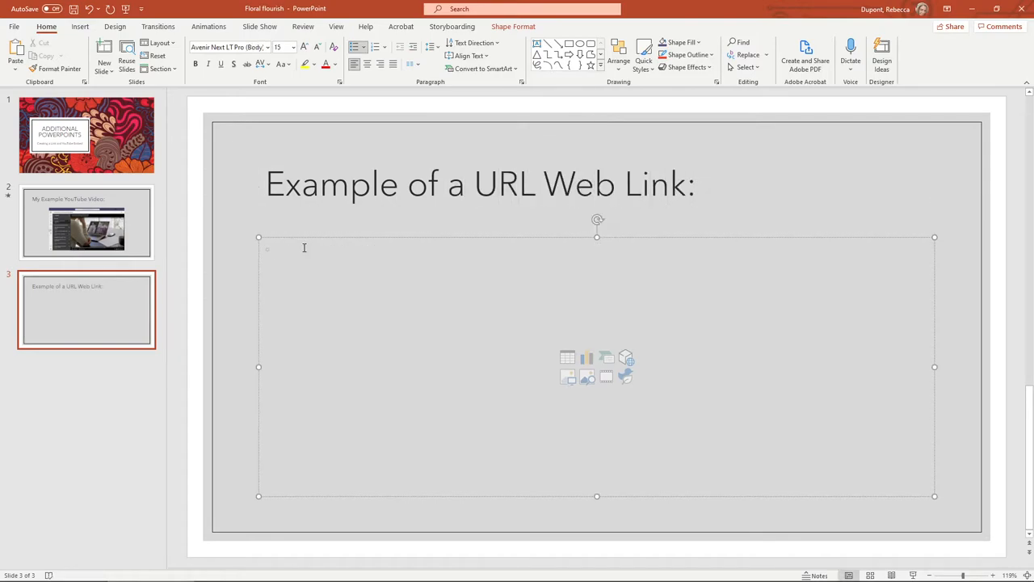
type("Click")
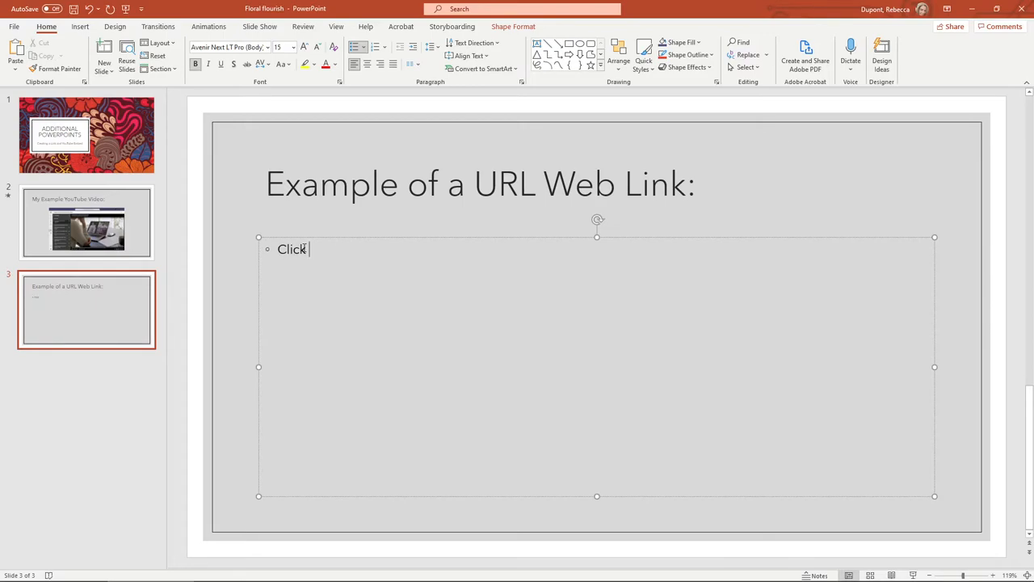
type("here to go to CCAC!")
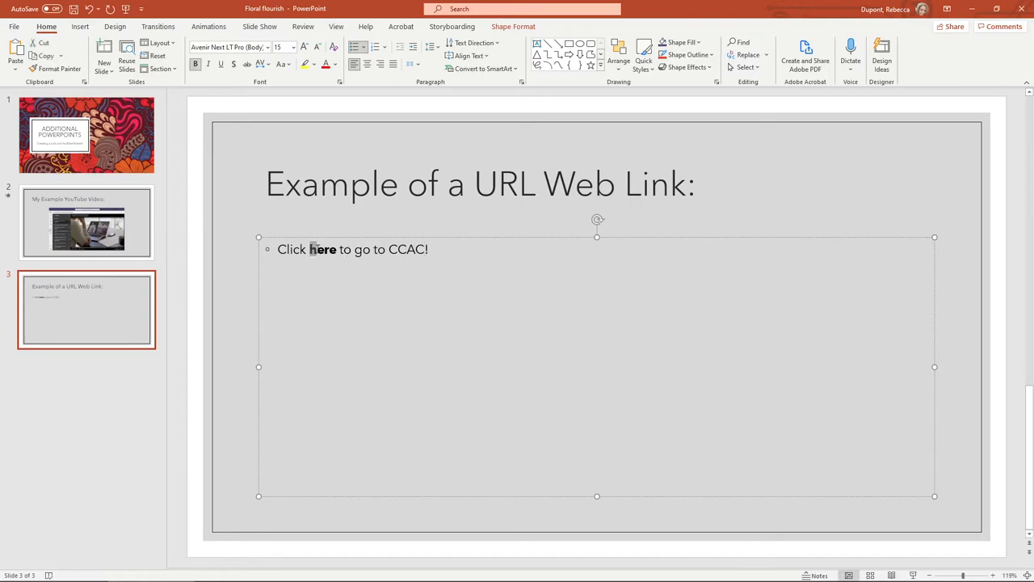
Select 'here' in the bullet and bring up the Insert Hyperlink dialog for it.
double_click(323, 249)
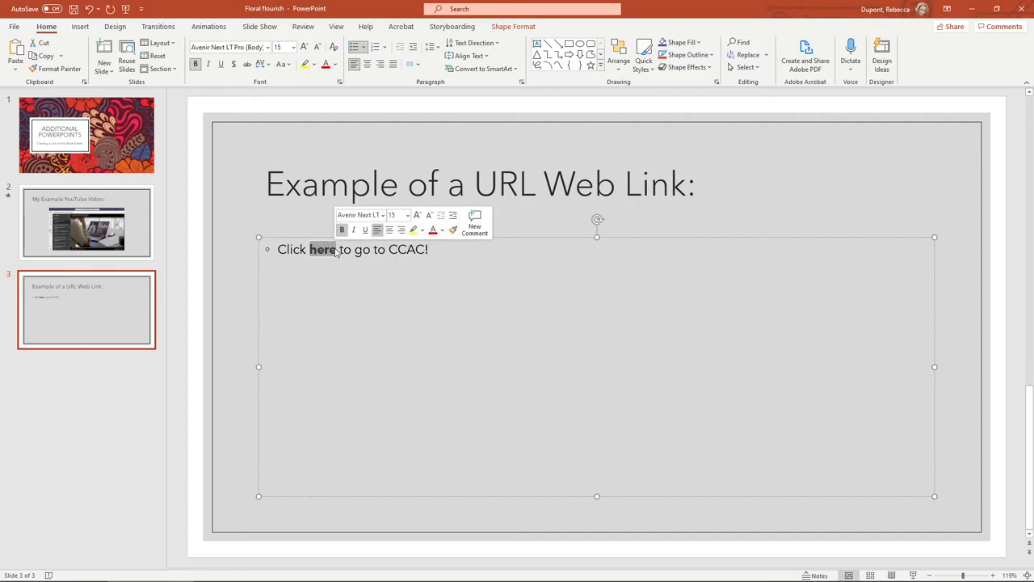
mouse_move(326, 256)
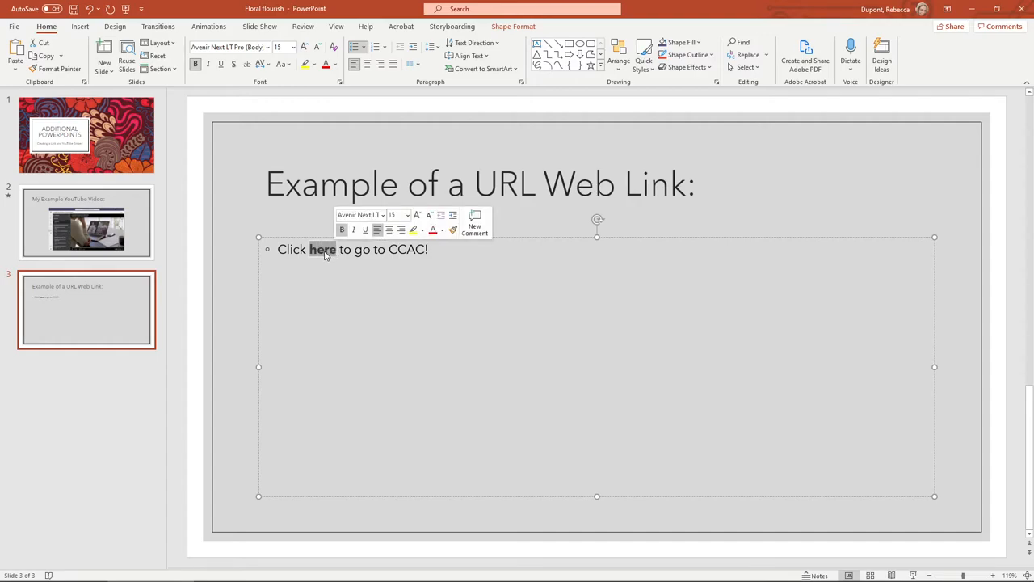
right_click(323, 248)
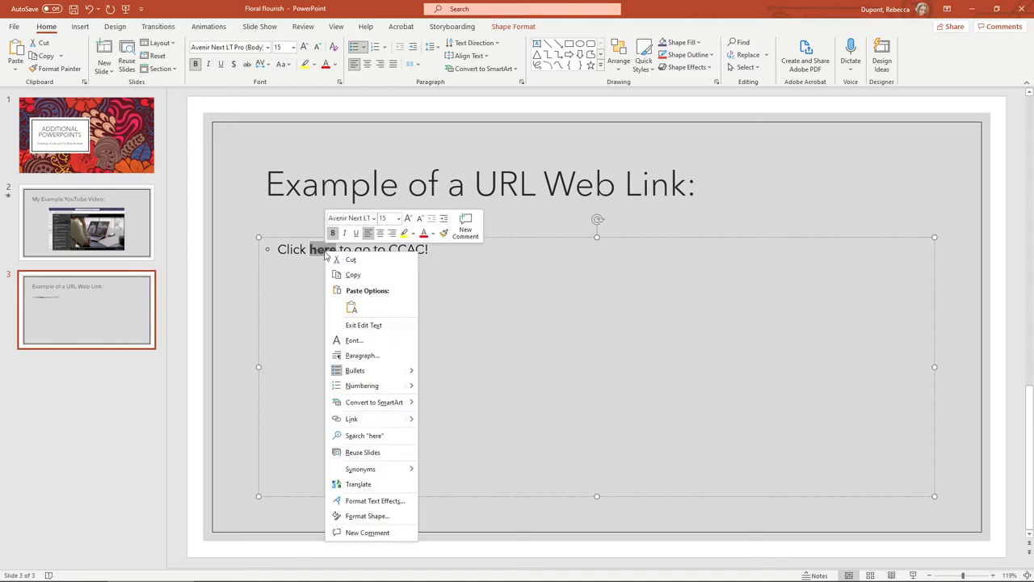
mouse_move(362, 356)
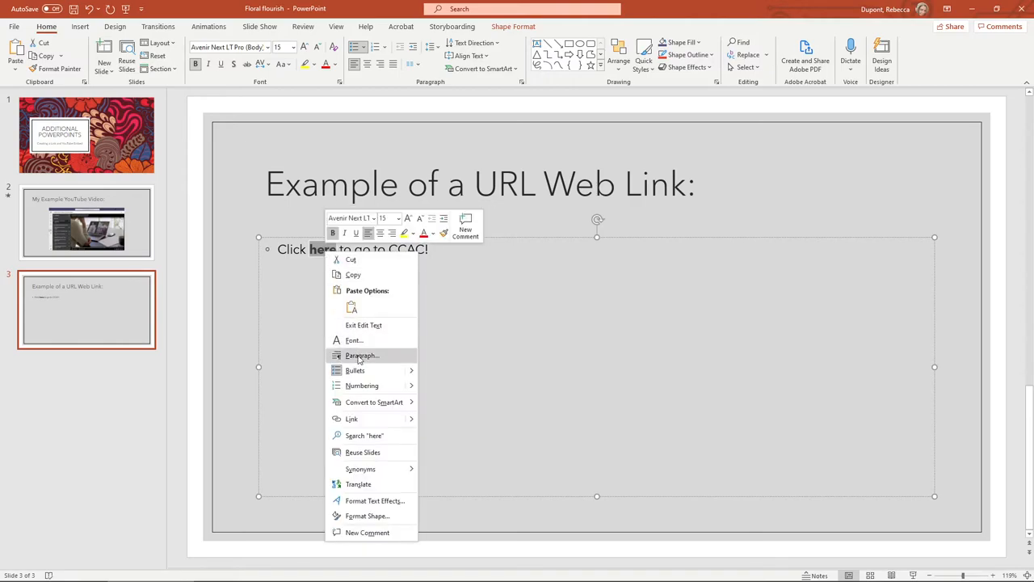
mouse_move(352, 418)
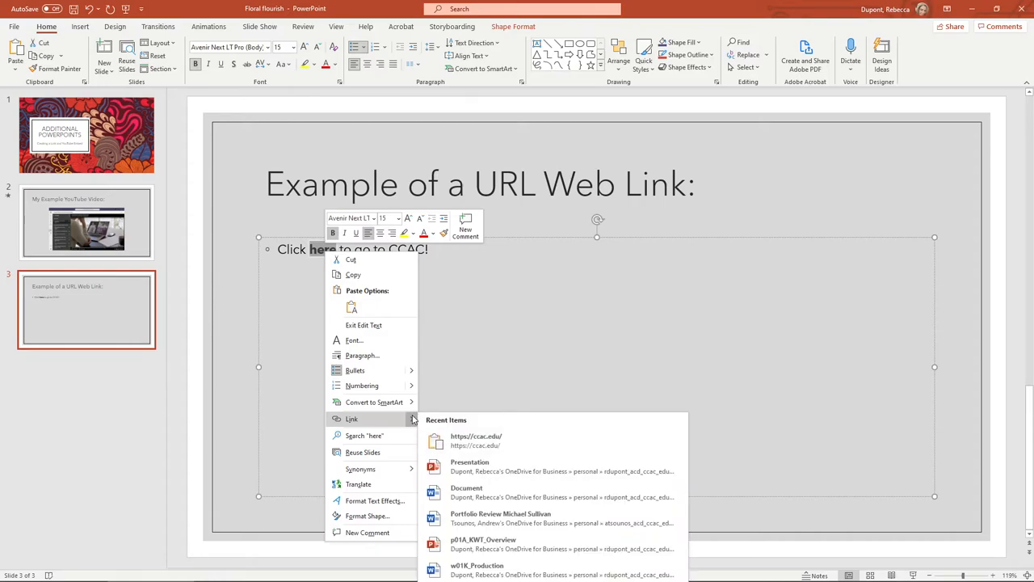
mouse_move(546, 491)
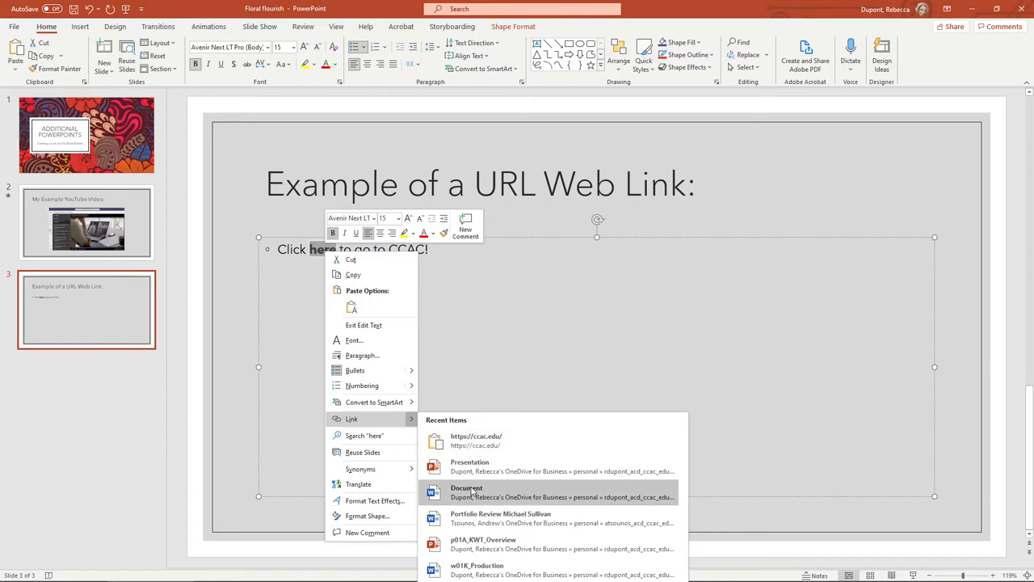
mouse_move(381, 418)
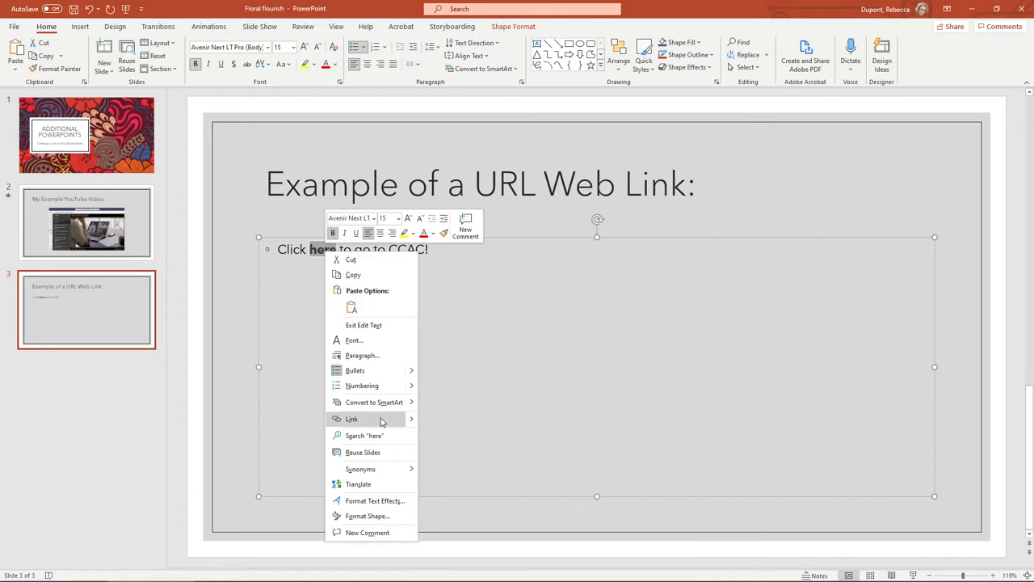
left_click(352, 419)
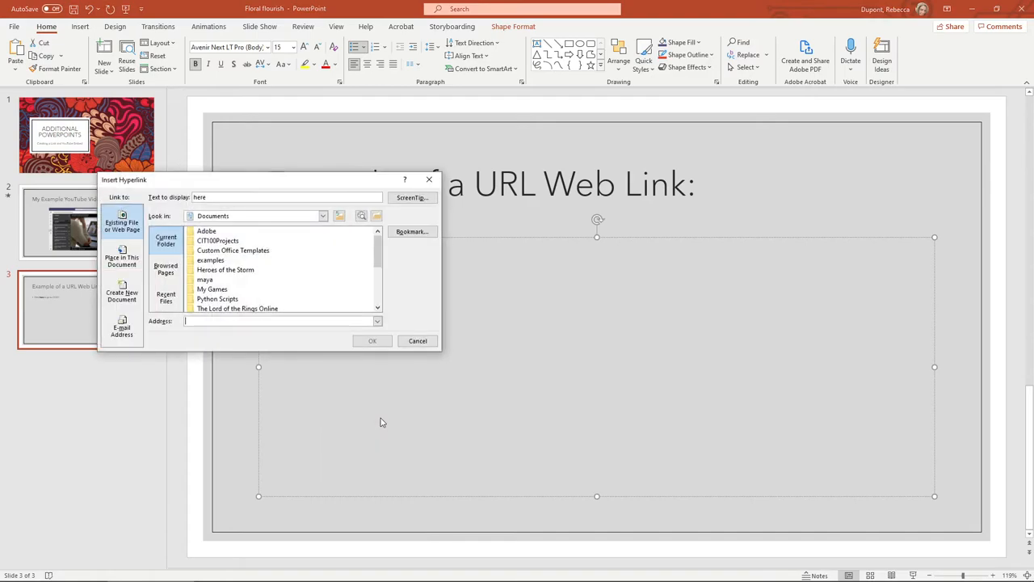
left_click_drag(267, 180, 339, 197)
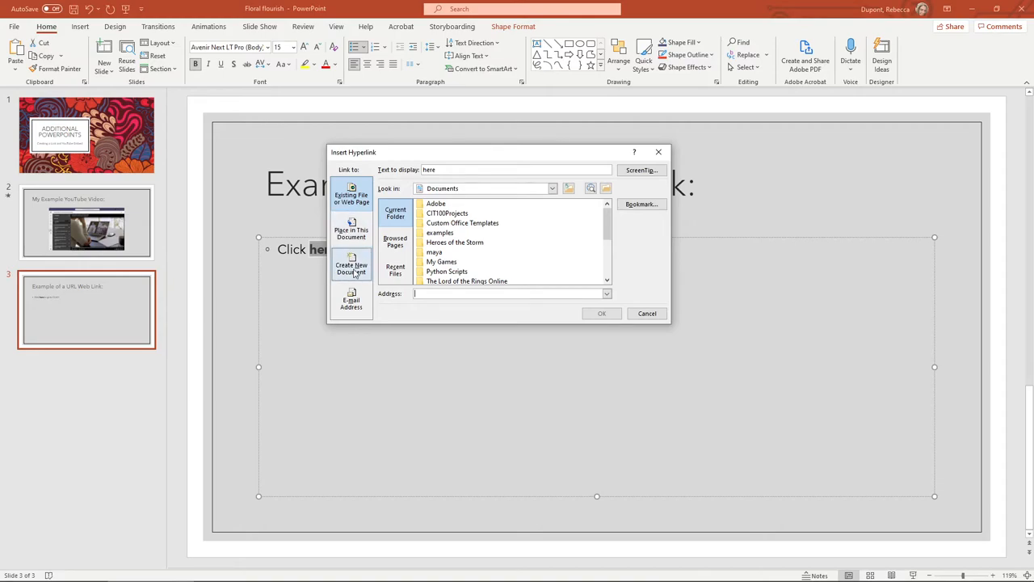
mouse_move(556, 228)
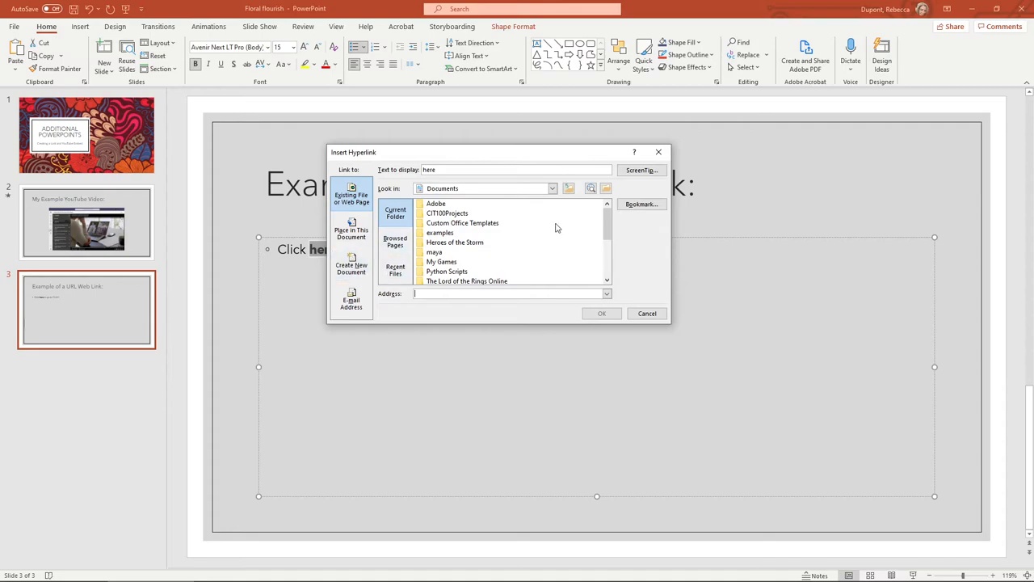
mouse_move(590, 187)
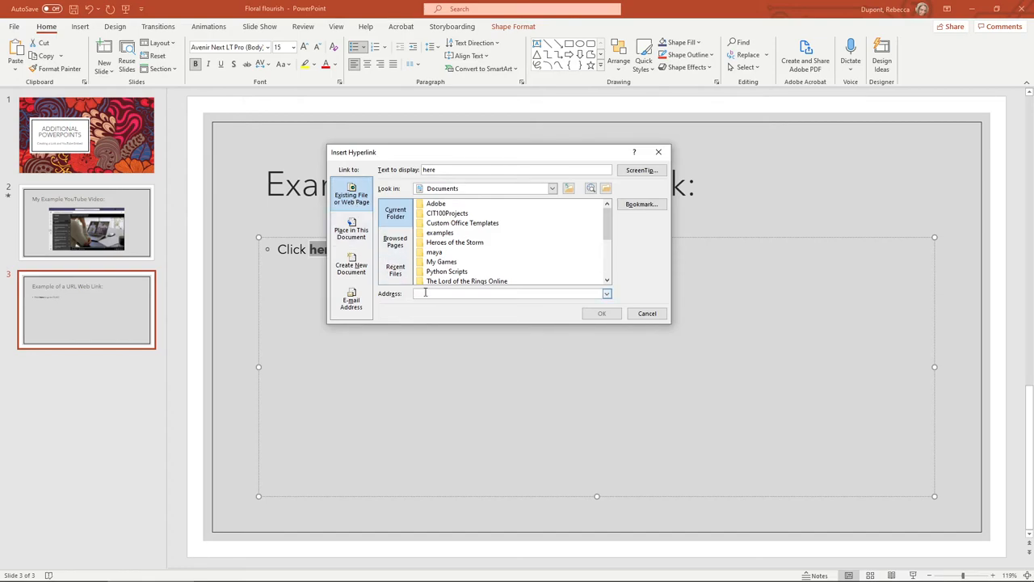
left_click(509, 294)
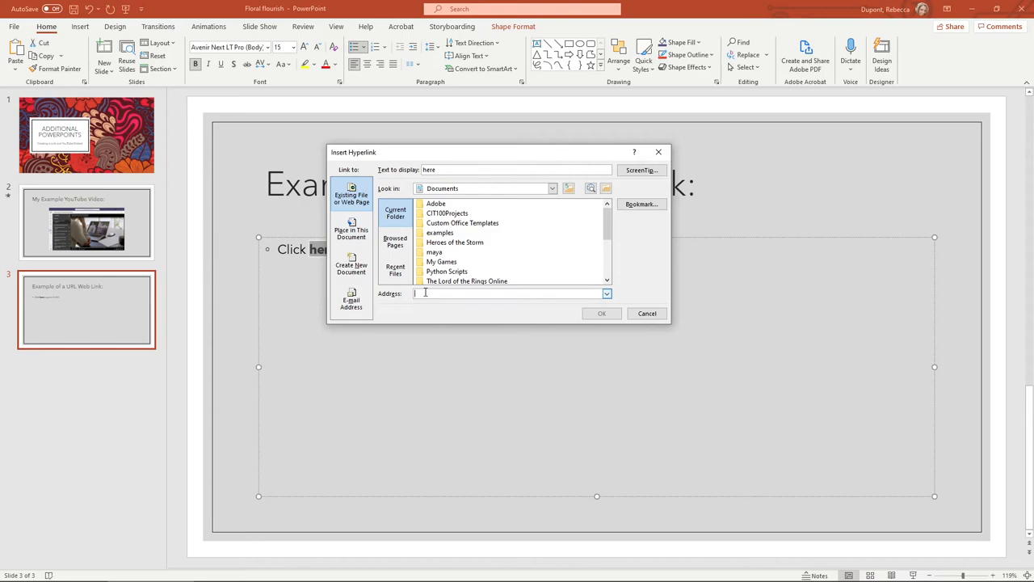
type("https://ccac.edu/")
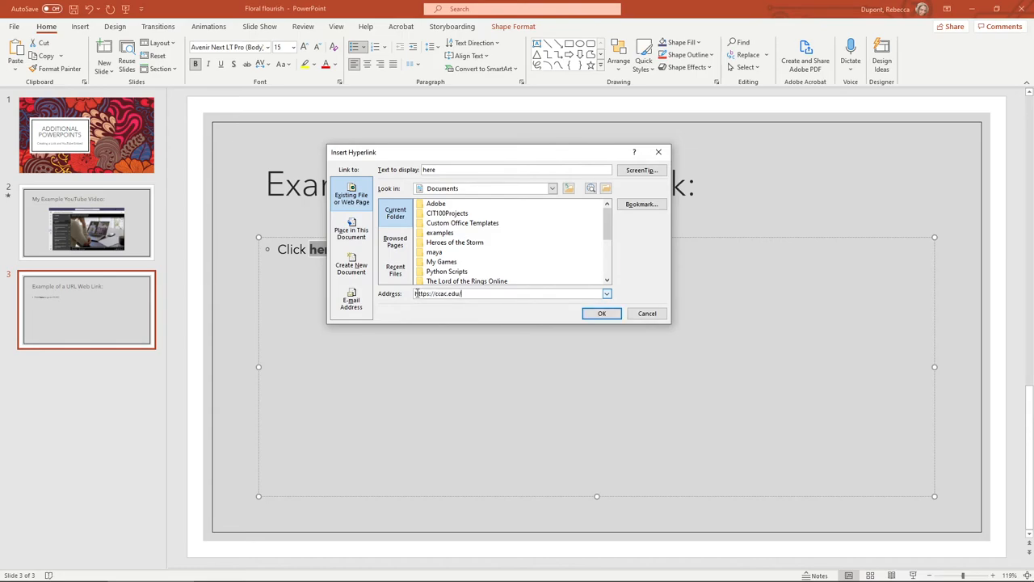
mouse_move(548, 327)
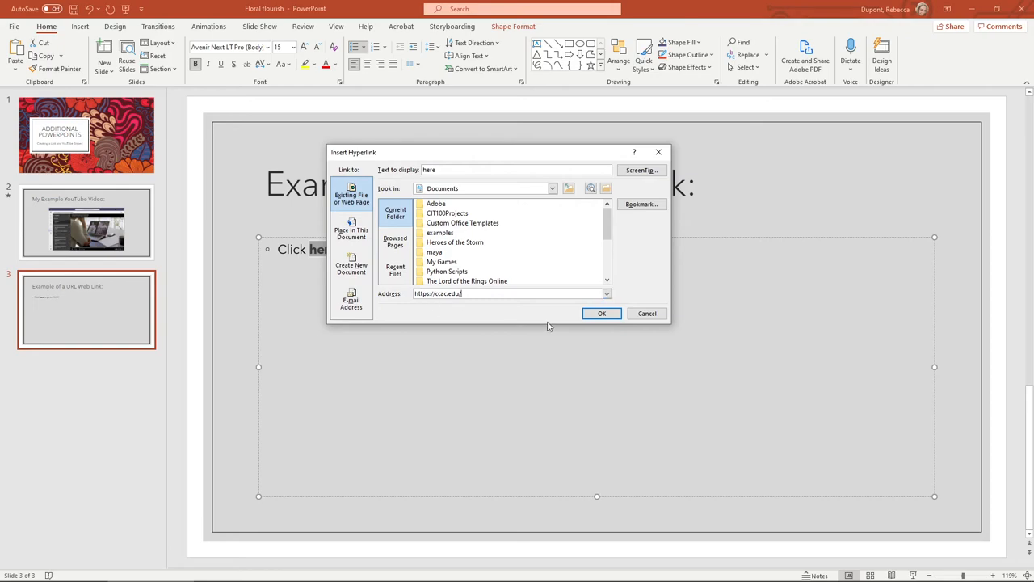
left_click(601, 313)
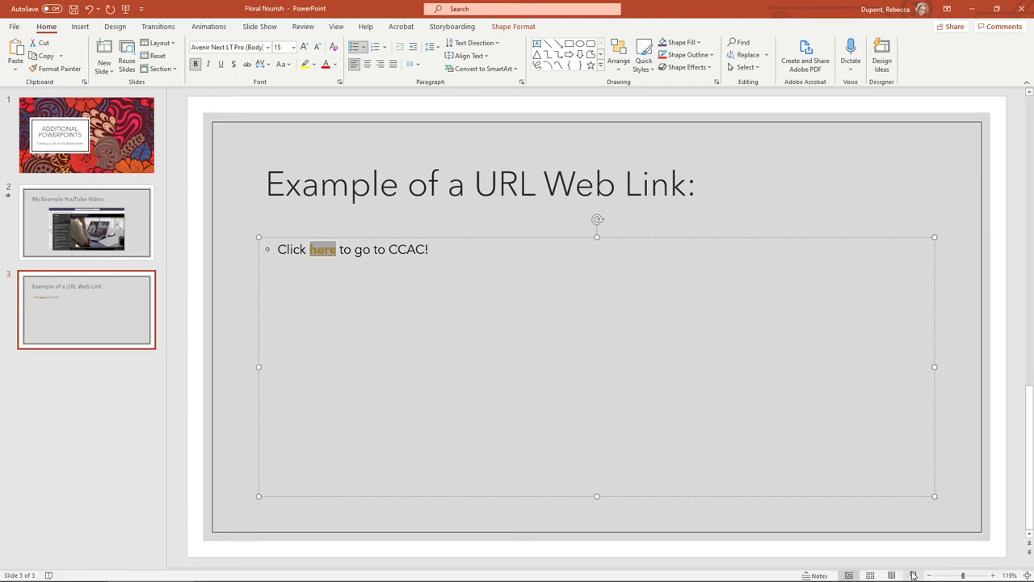
Run the slideshow, follow the 'here' link to CCAC's homepage, then close that Chrome tab.
left_click(323, 249)
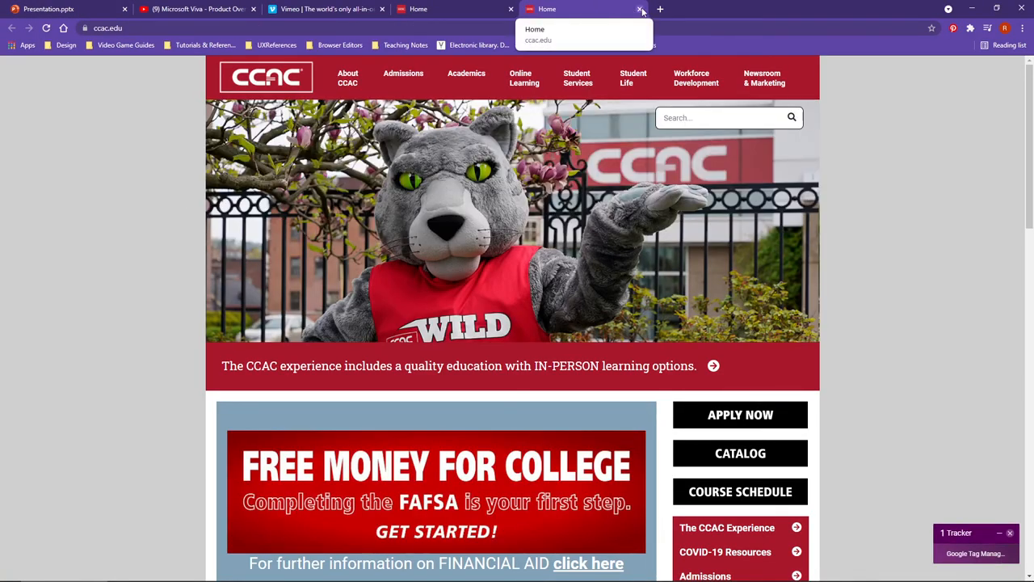
left_click(640, 9)
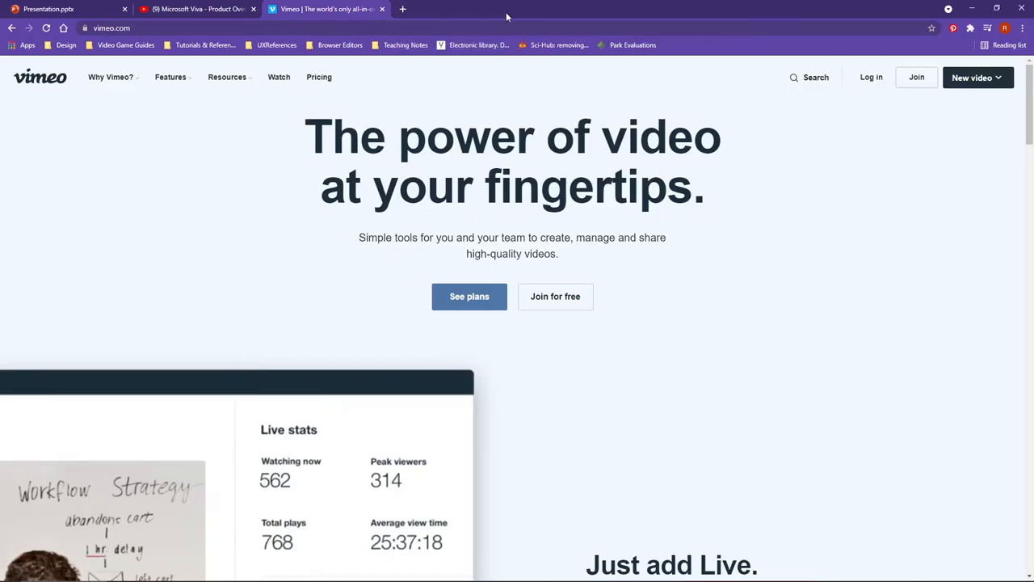
left_click(48, 9)
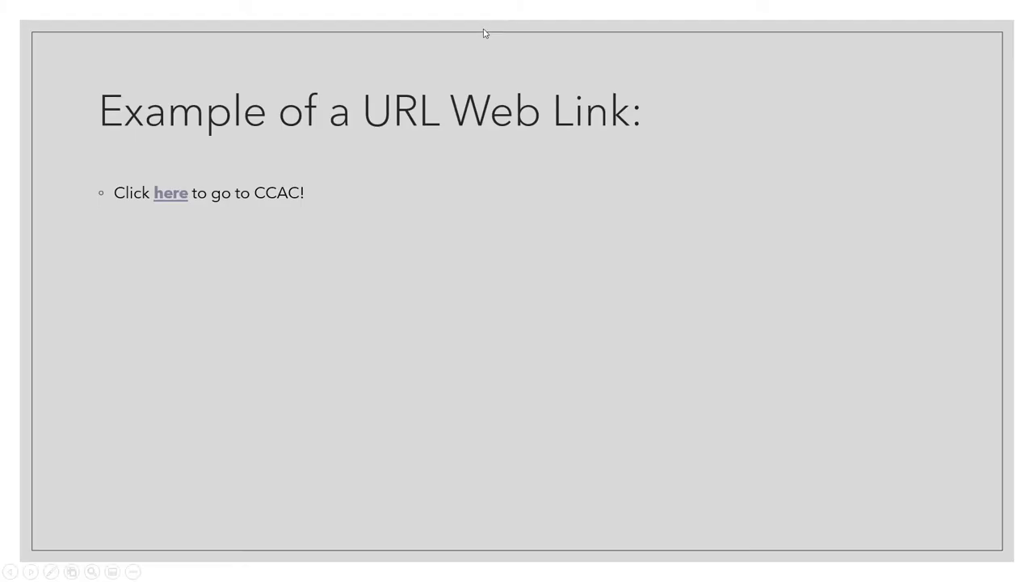
left_click(170, 192)
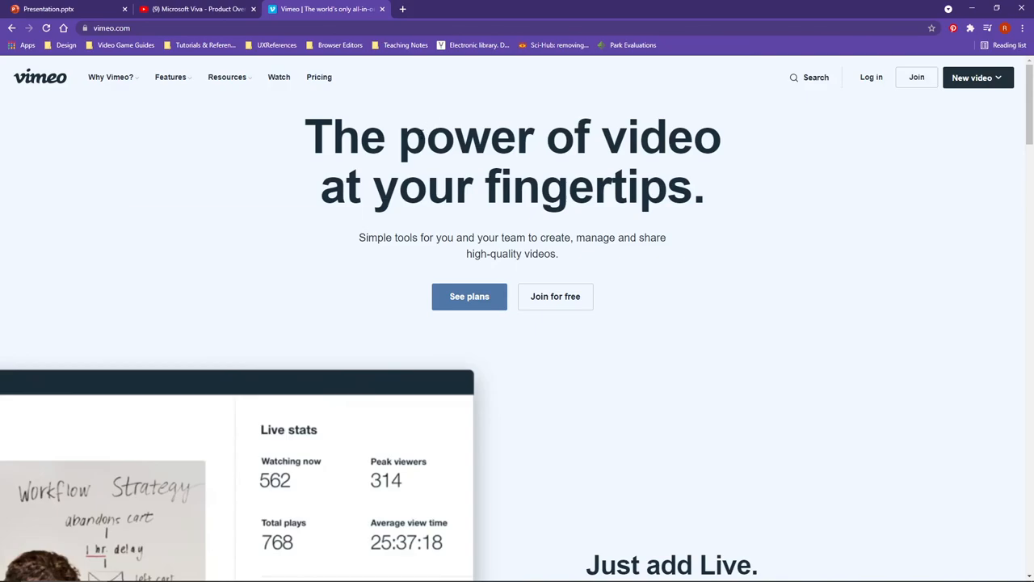